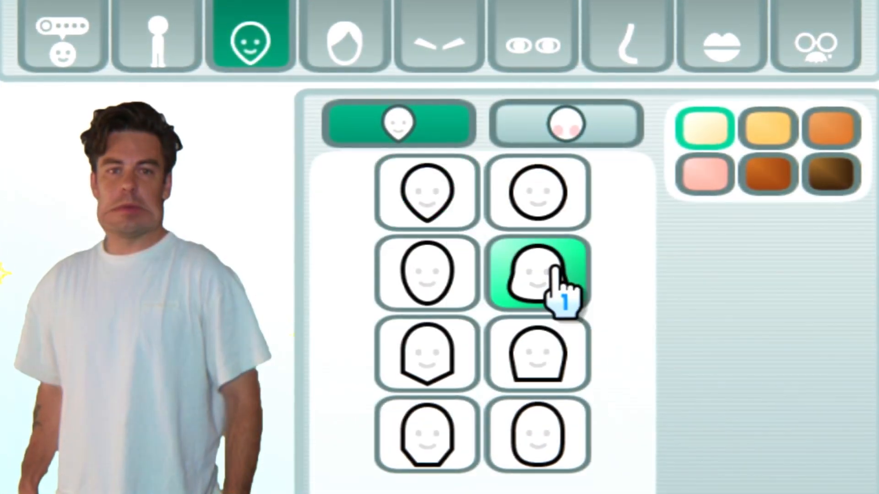
Step: Pick a different face shape from the grid for the Mii
left_click(427, 193)
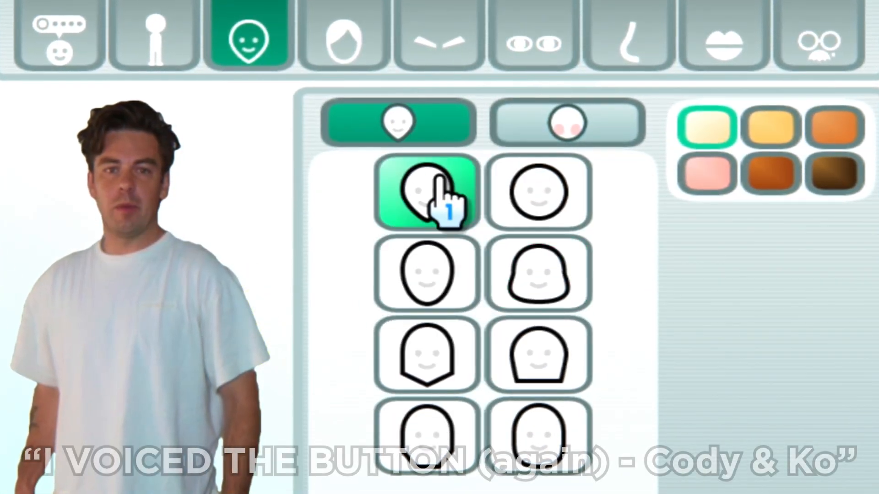
left_click(155, 38)
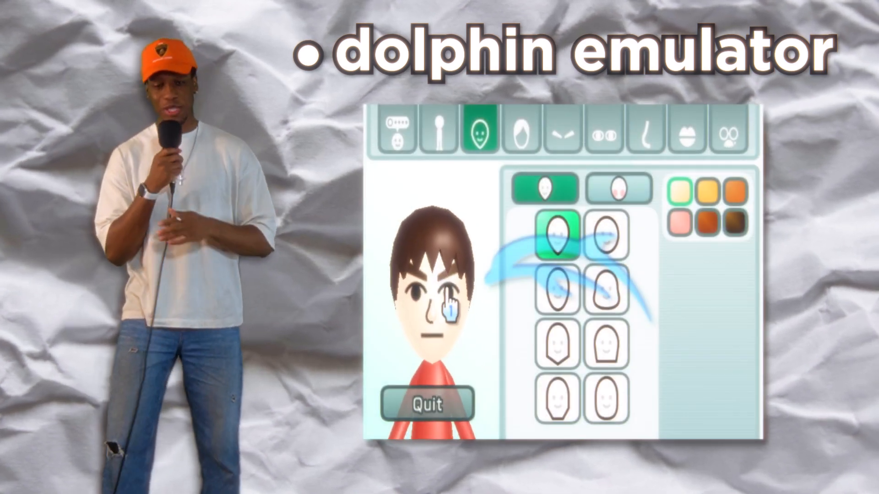
left_click(604, 285)
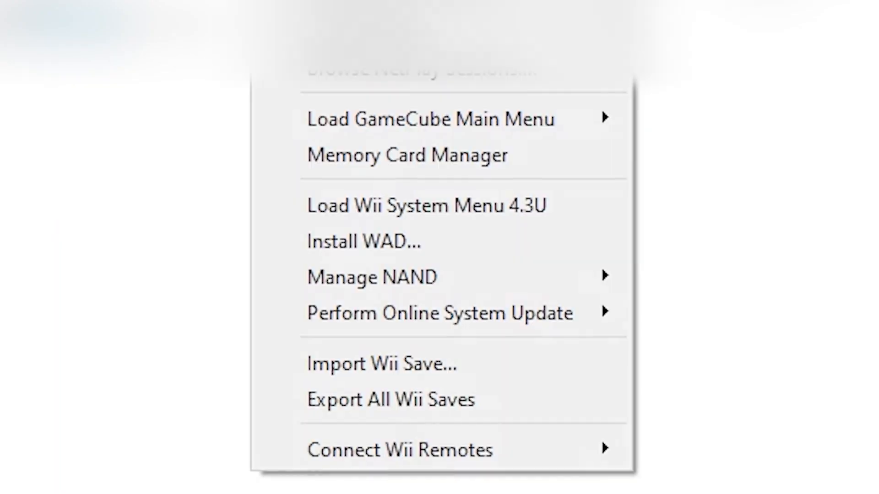
mouse_move(439, 301)
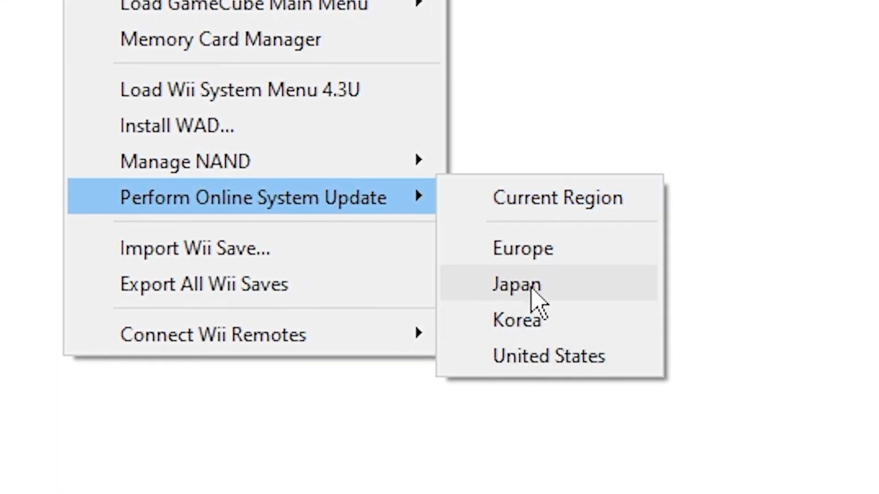
mouse_move(575, 296)
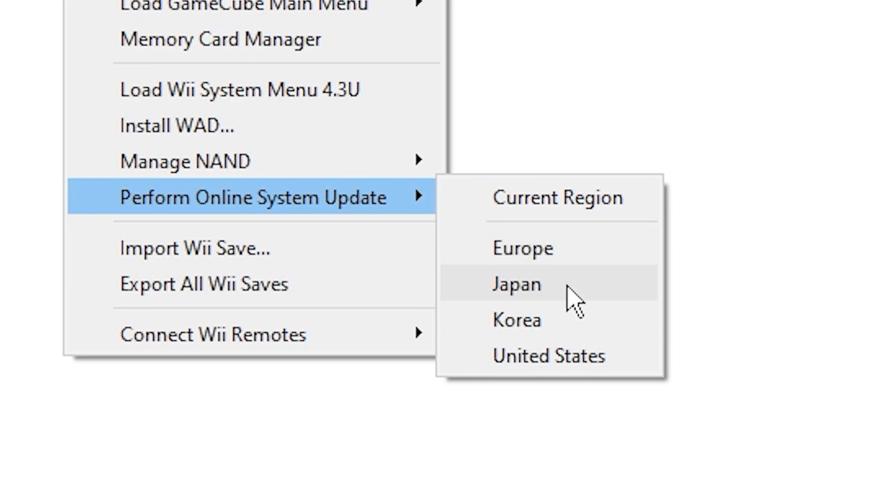
Step: Run Dolphin's online Wii system update for the chosen region
left_click(517, 284)
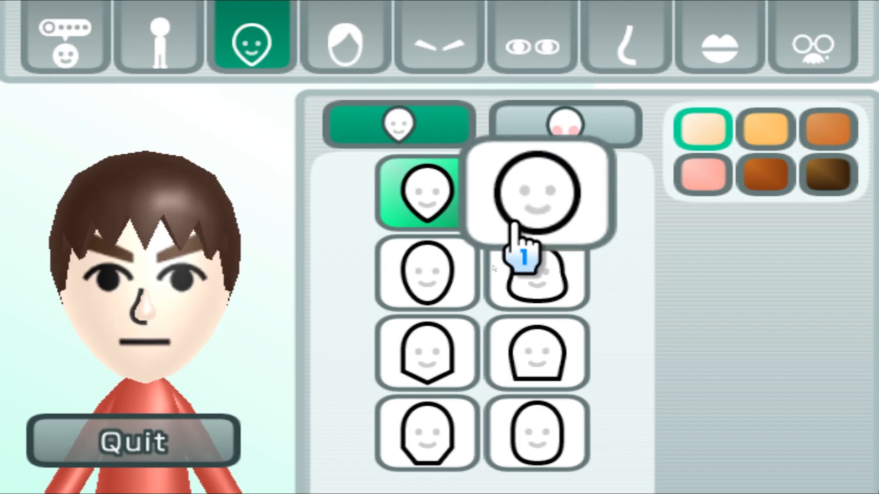
Step: Raise the Mii's height slider toward the tall figure in the body editor
left_click(158, 40)
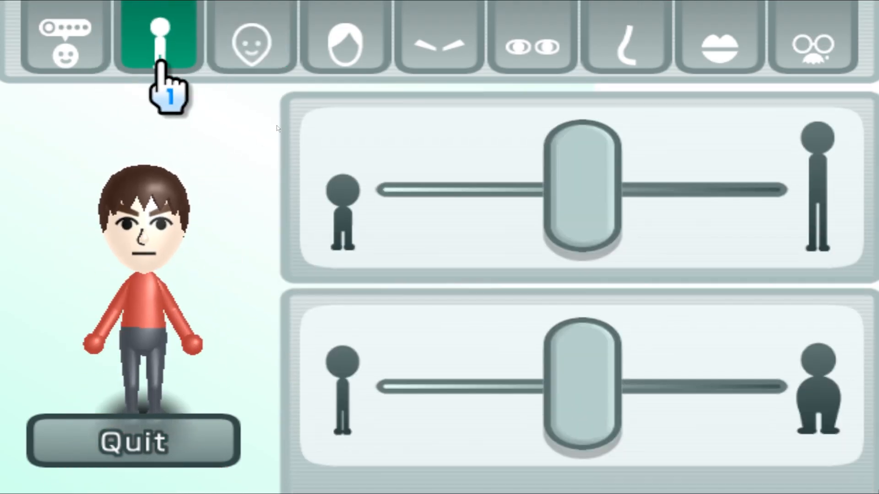
left_click_drag(583, 189, 661, 190)
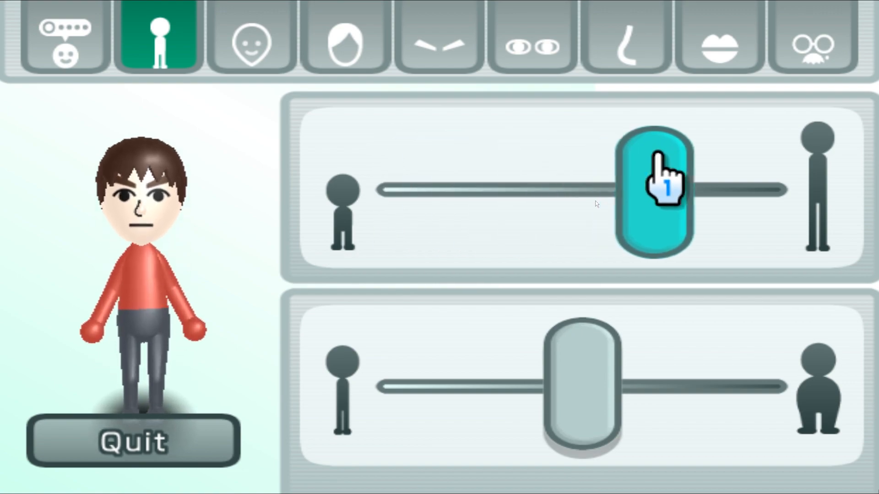
left_click(532, 44)
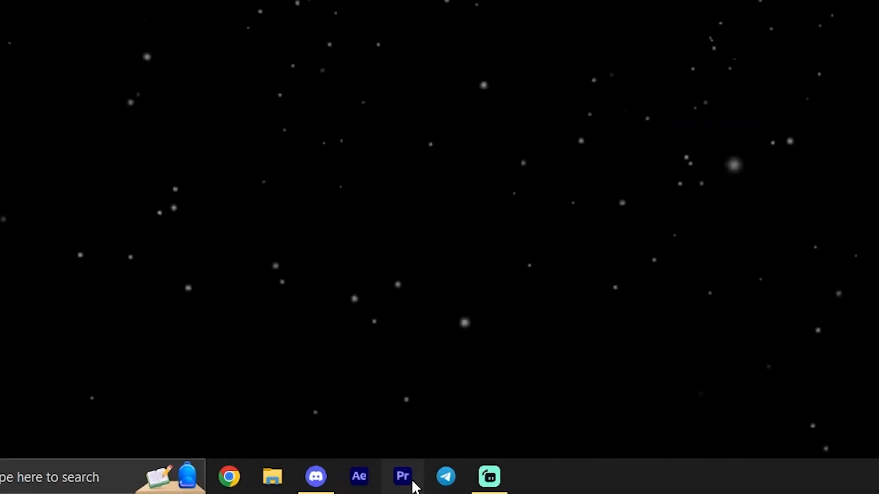
Step: Import both MP4 clips into the Tutorial project and preview the person clip
left_click(402, 477)
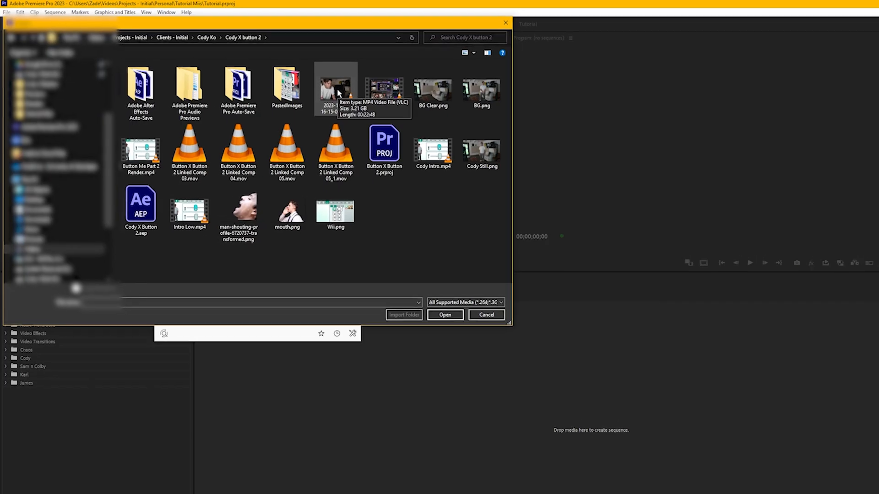
left_click(444, 314)
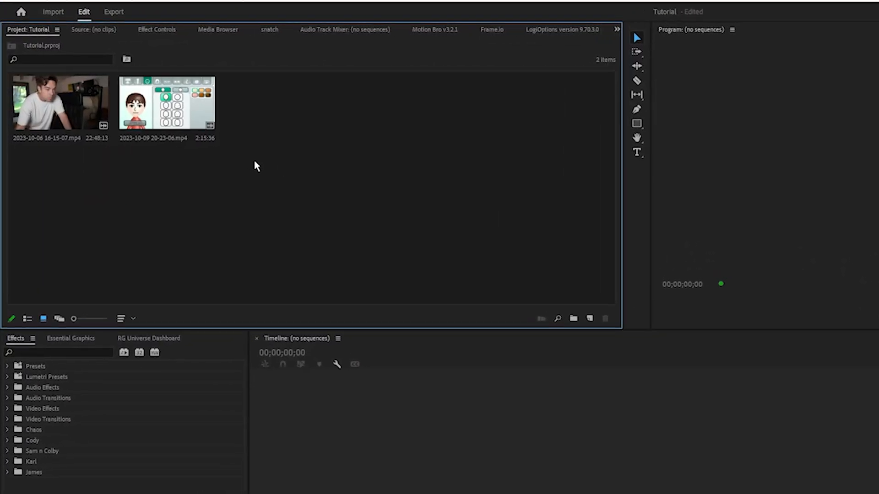
double_click(59, 103)
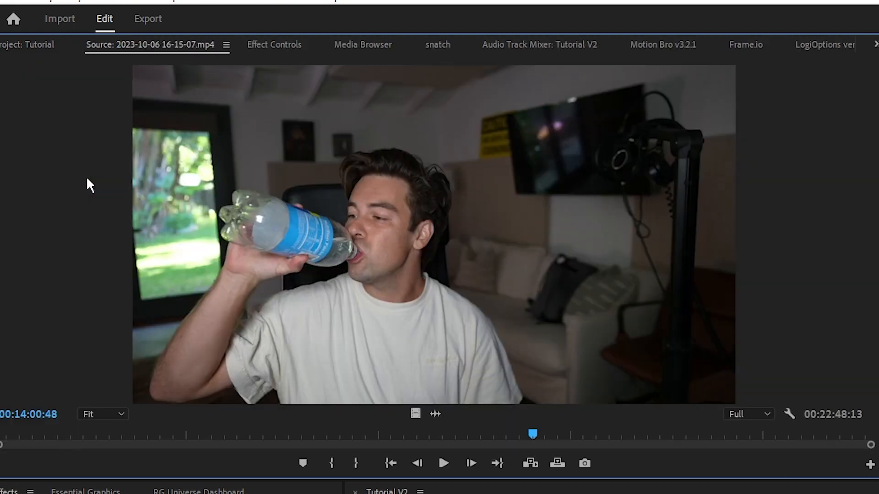
mouse_move(346, 449)
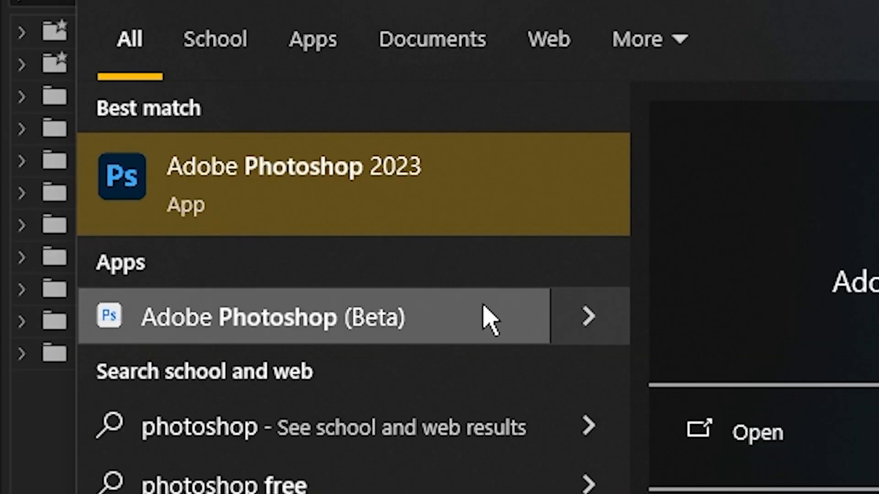
Step: Run Generative Fill with an empty prompt to remove the person from the room
left_click(291, 177)
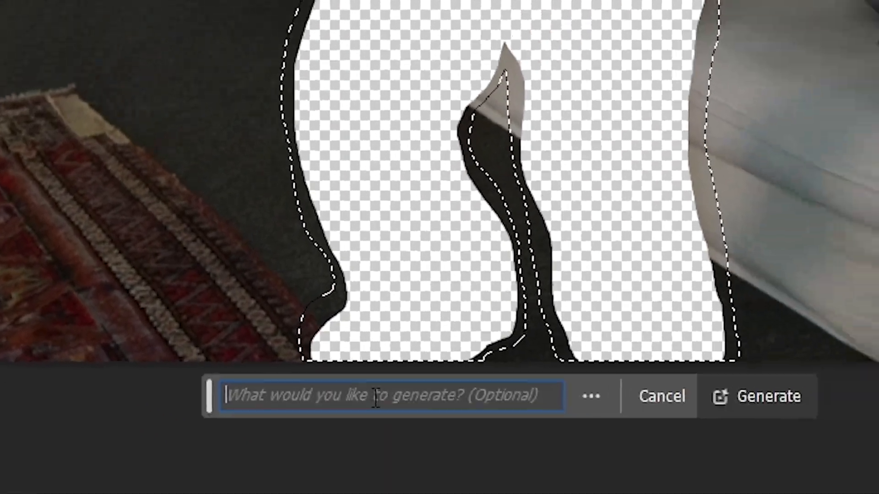
left_click(768, 396)
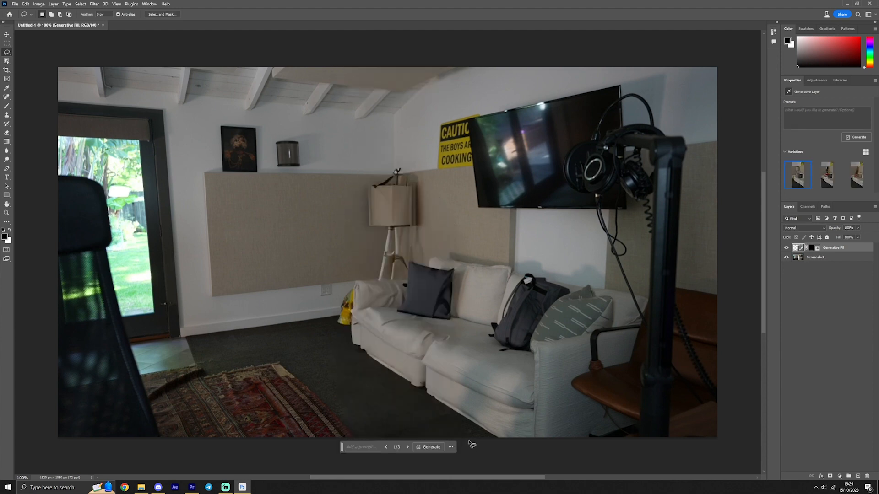
Step: Cycle through the three generated empty-room variations and return to the first
left_click(408, 447)
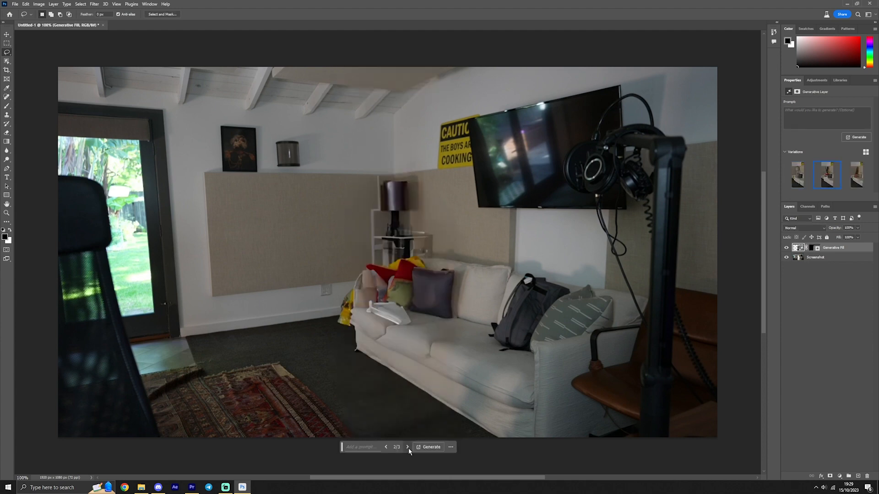
left_click(407, 446)
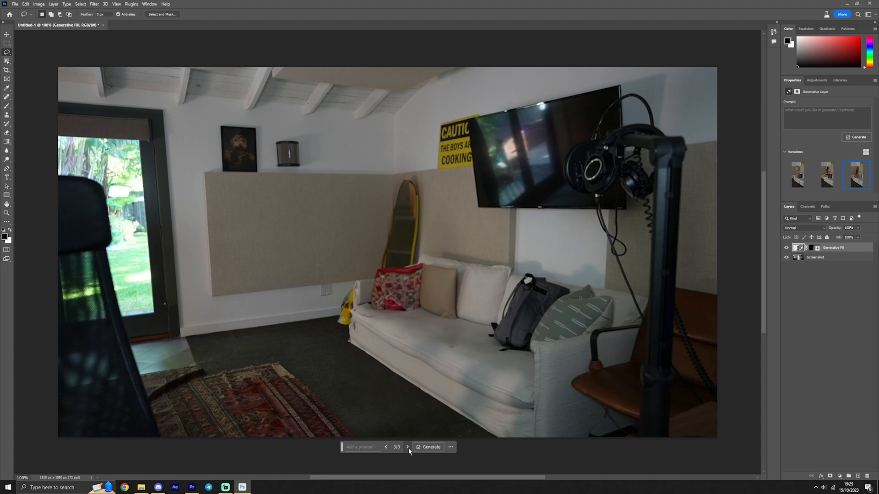
left_click(798, 175)
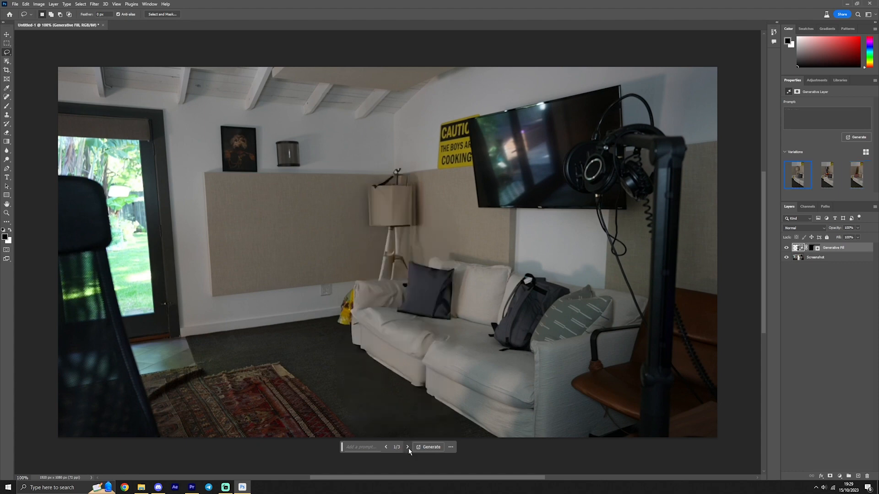
left_click(407, 446)
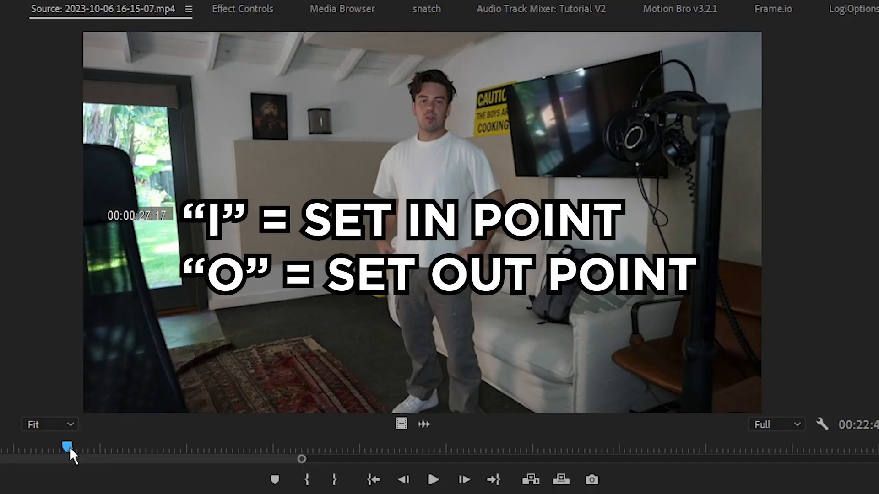
Step: Mark in/out points around the jump in the person clip, then cue the Mii recording
left_click_drag(67, 449, 76, 449)
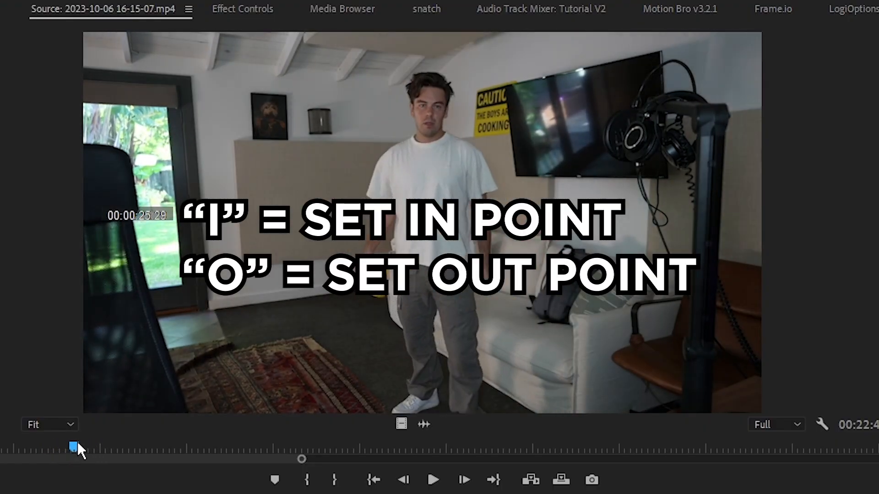
left_click_drag(76, 445, 92, 445)
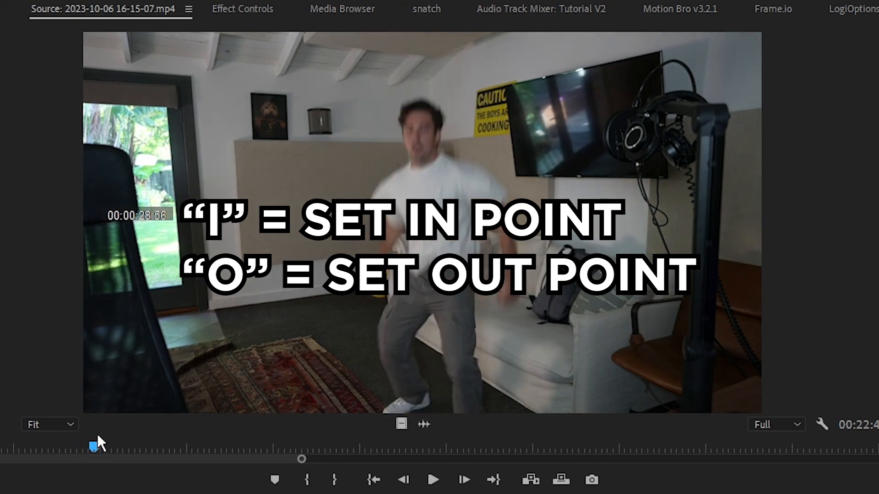
key("i")
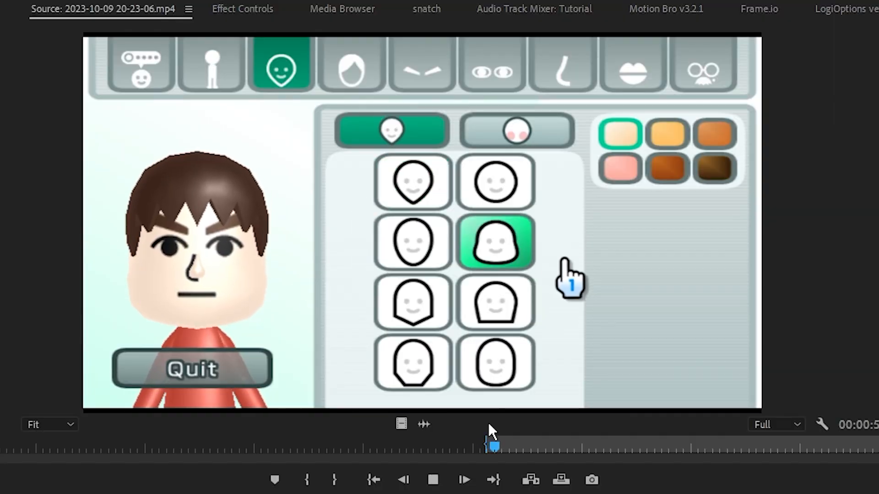
left_click(211, 63)
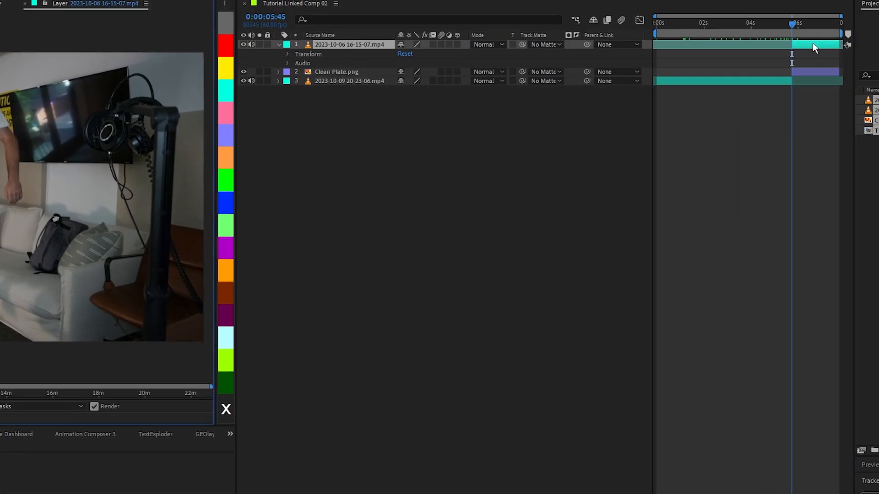
Step: Paint the Roto Brush over the person at Best quality and refine the leg outline
key("alt+w")
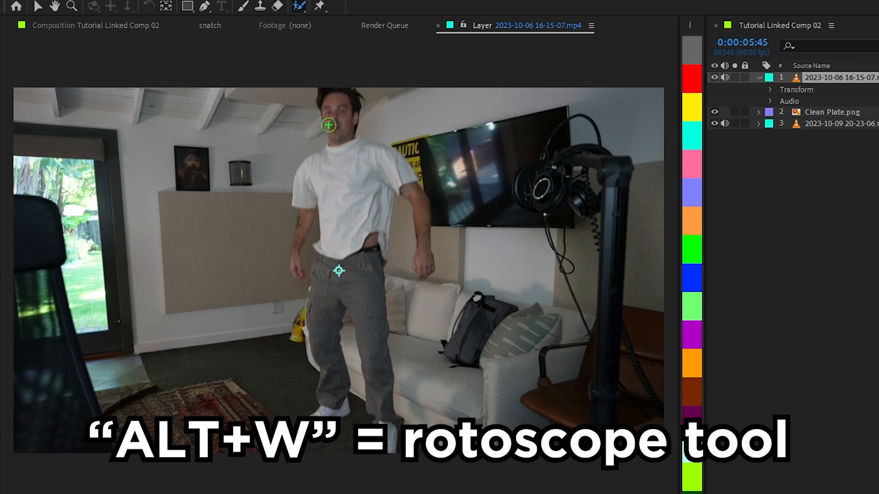
left_click_drag(330, 126, 348, 216)
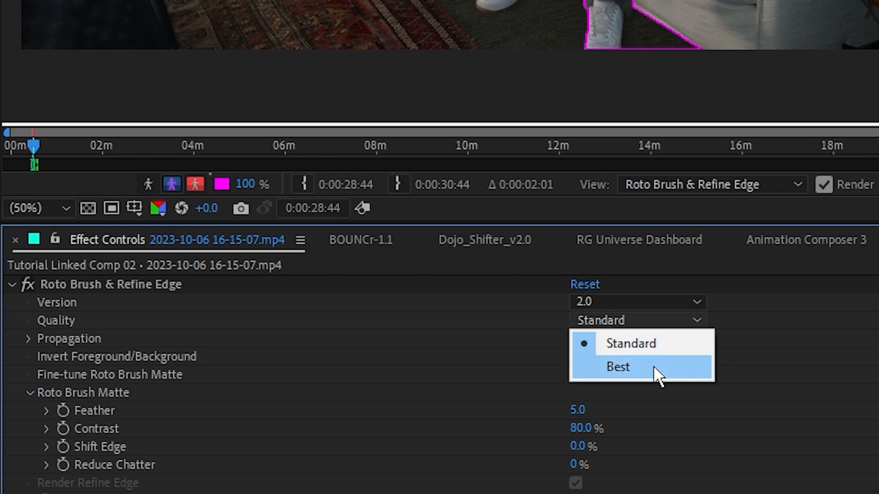
left_click(616, 367)
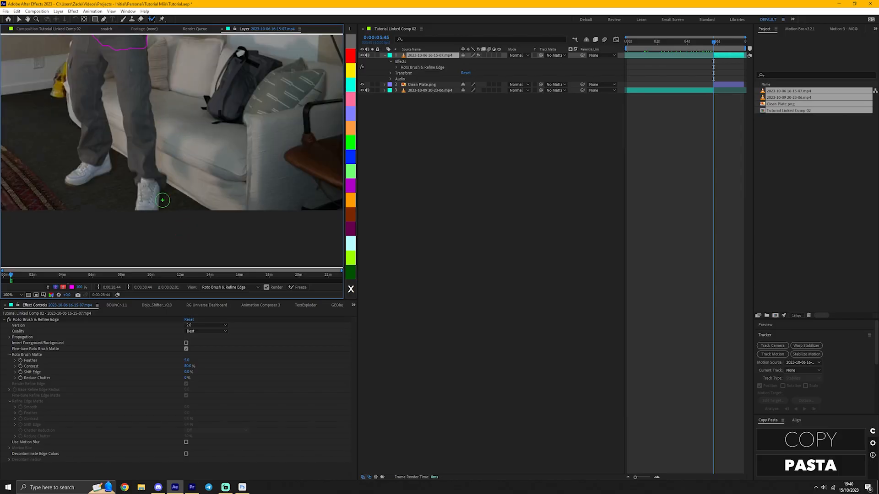
left_click_drag(162, 200, 118, 146)
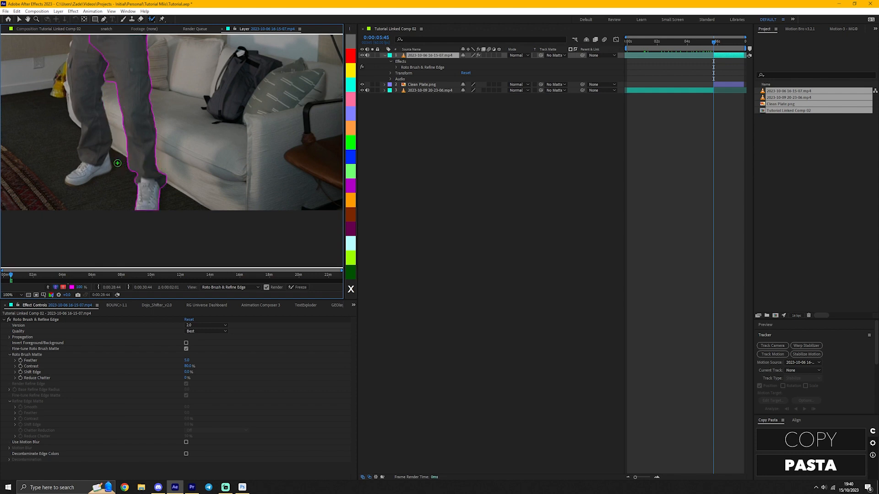
left_click(110, 79)
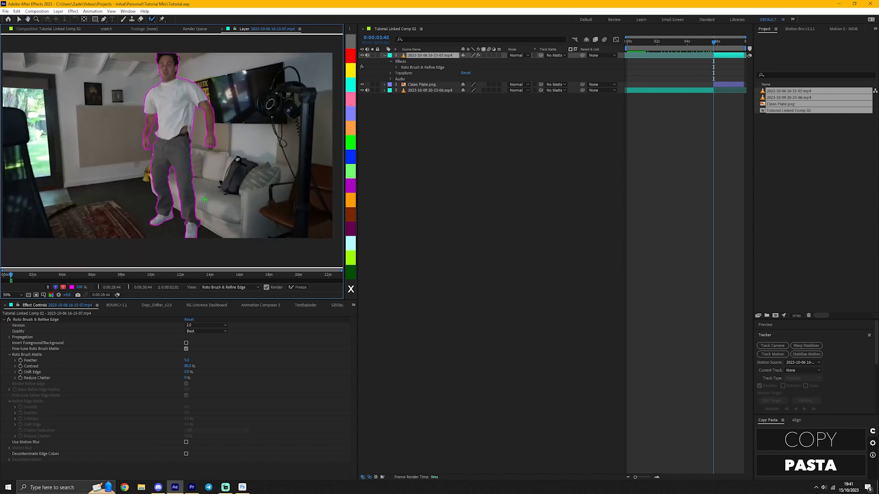
Step: Step forward frame by frame to propagate and check the outline
key("pagedown")
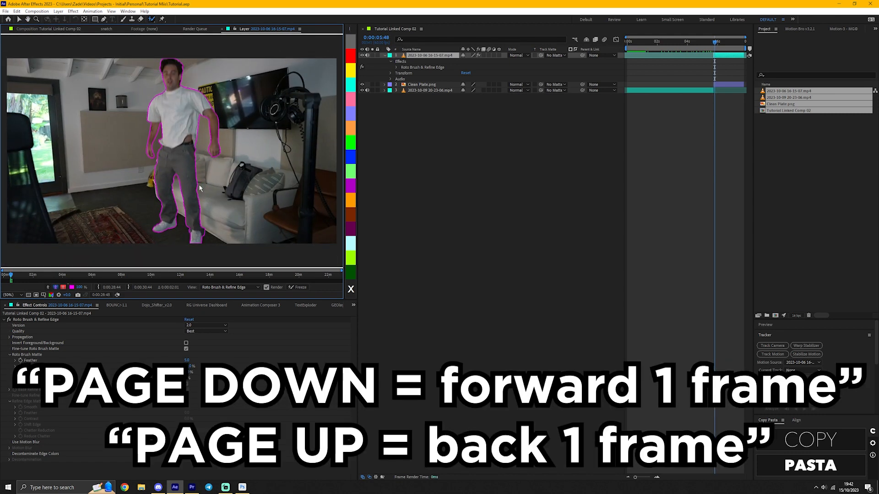
key("pagedown")
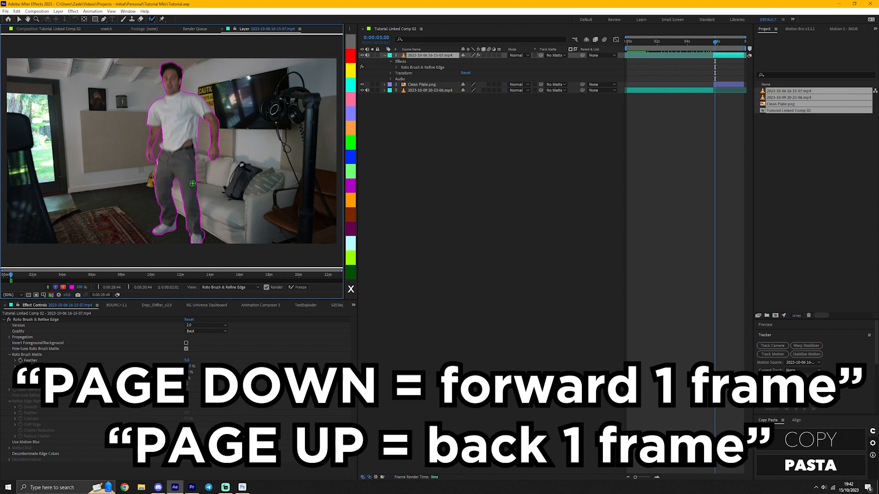
key("pagedown")
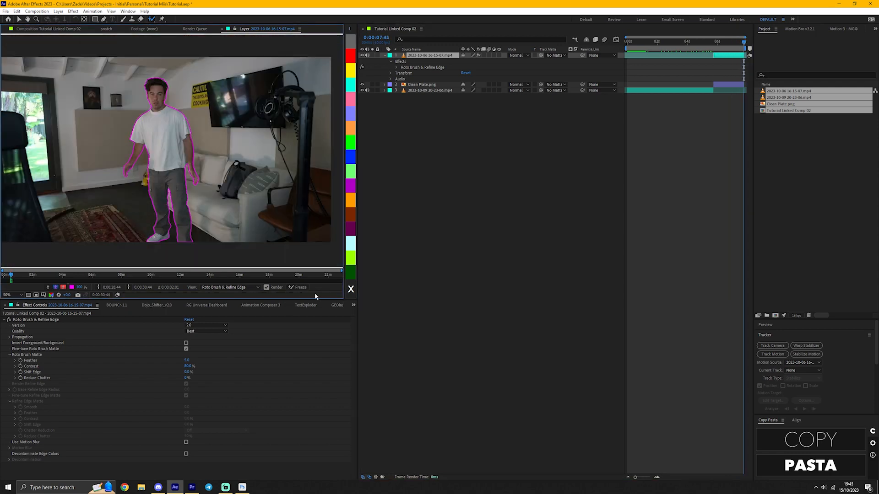
Step: Feather 15 and Shift Edge -50% on the matte, then freeze the Roto Brush result
left_click(300, 288)
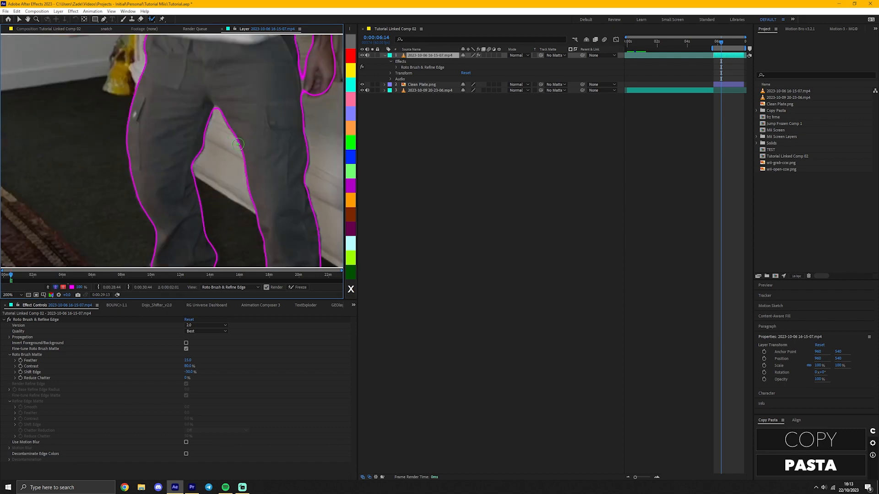
left_click(293, 286)
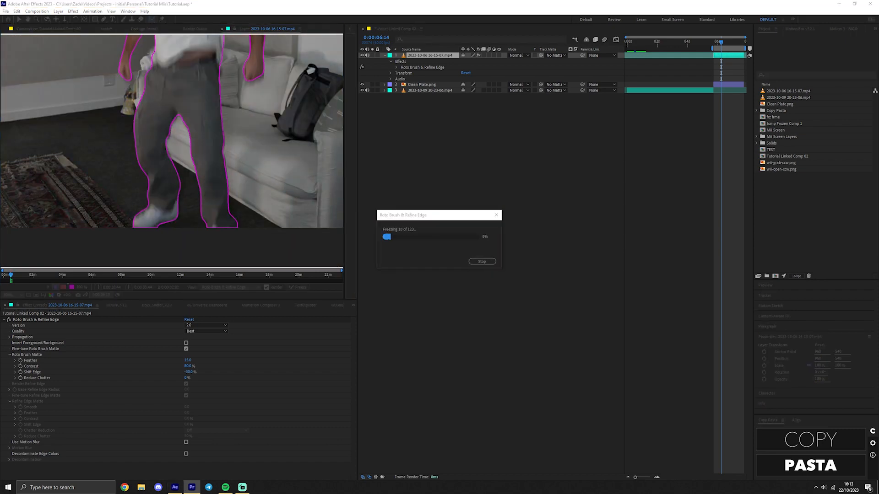
key("v")
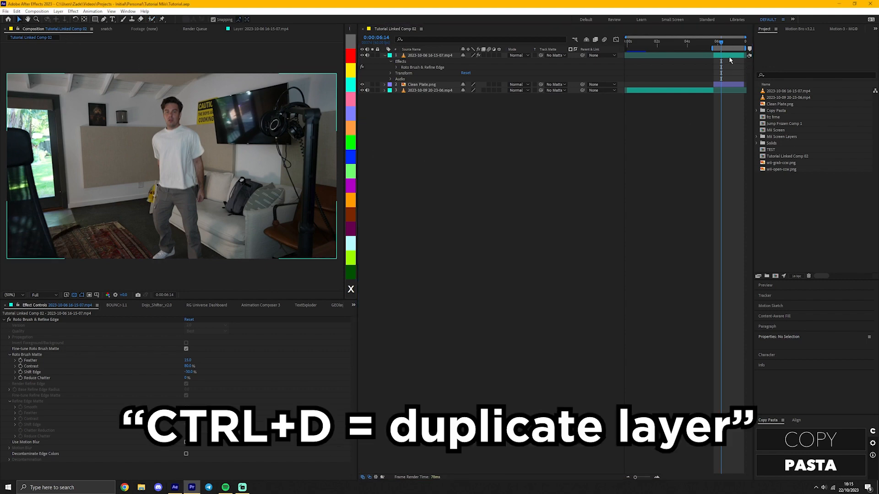
Step: Pre-compose the duplicated person layer into a new comp named 'Freeze Frame'
key("ctrl+shift+c")
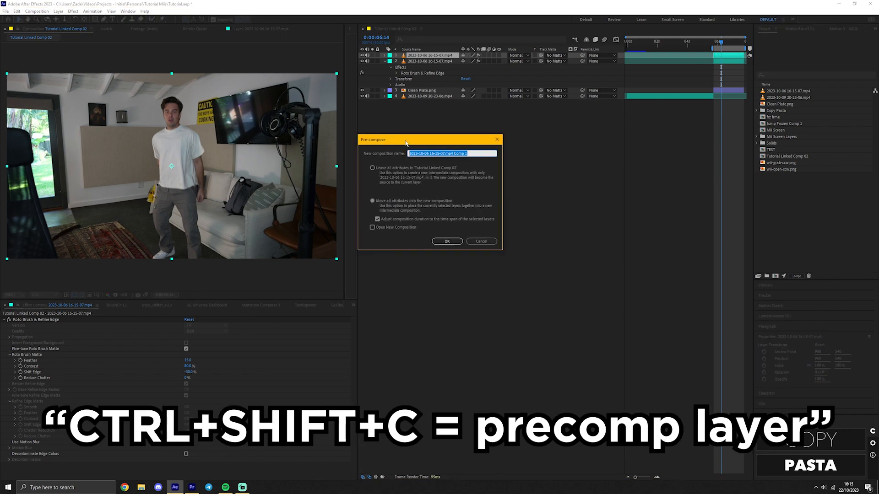
type("Freeze Frame")
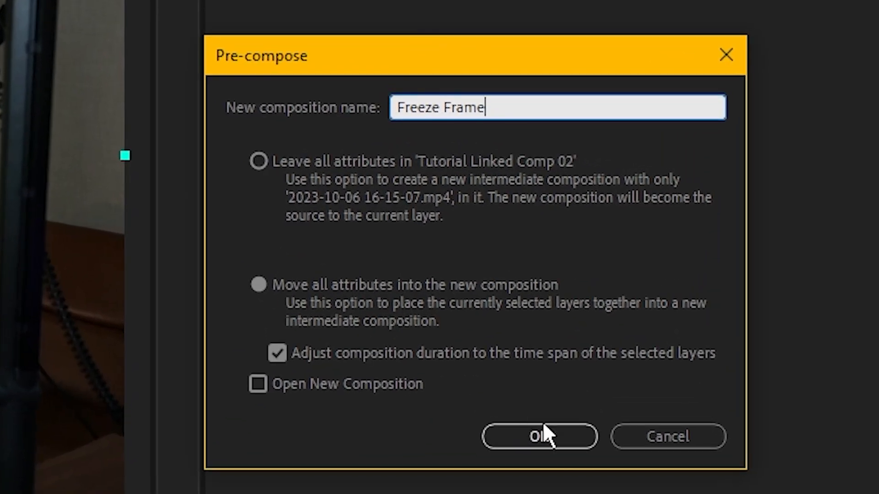
left_click(538, 436)
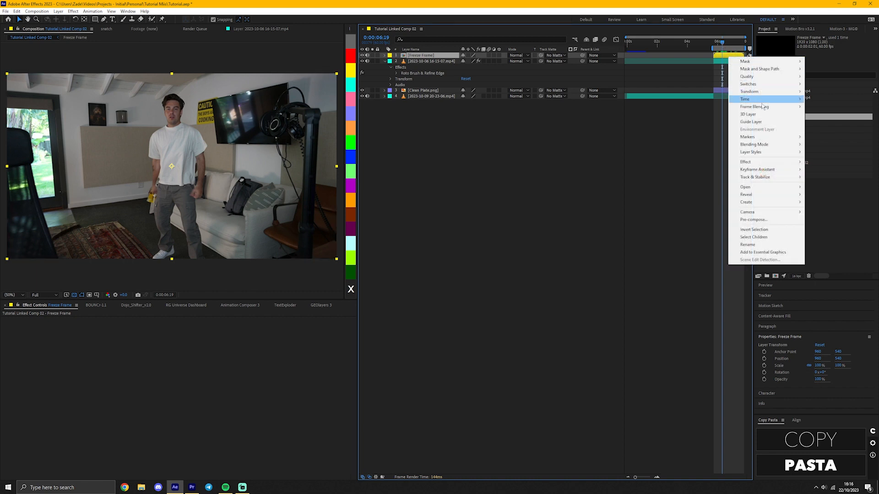
mouse_move(745, 99)
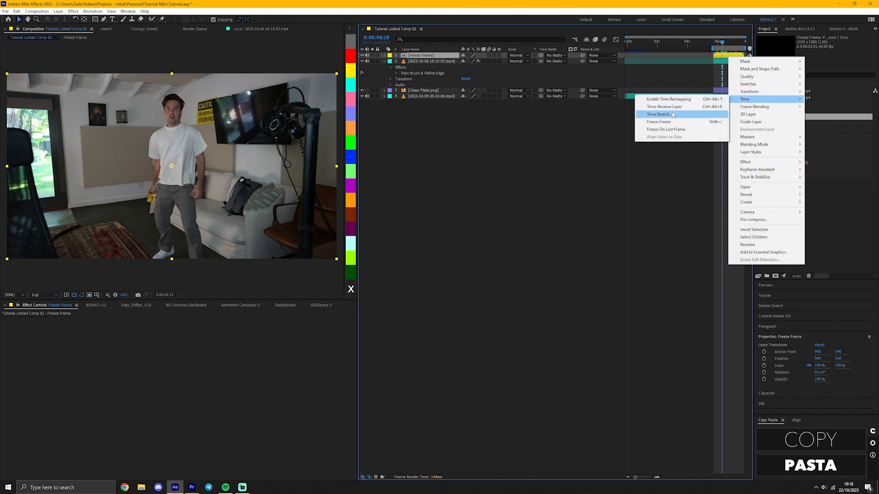
Step: Apply Time > Freeze Frame to hold the pre-comp layer on one still frame
left_click(668, 99)
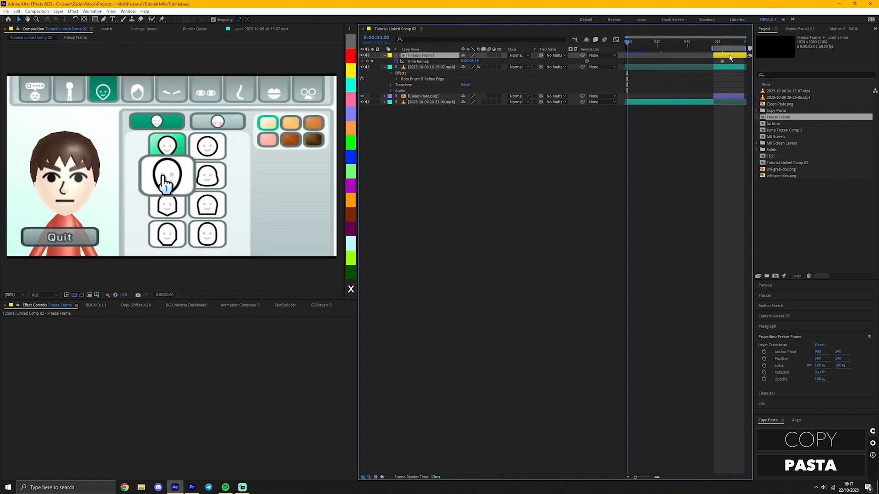
Step: Move the Freeze Frame layer below the footage and rename the Wii layer Mii Gameplay
key("[")
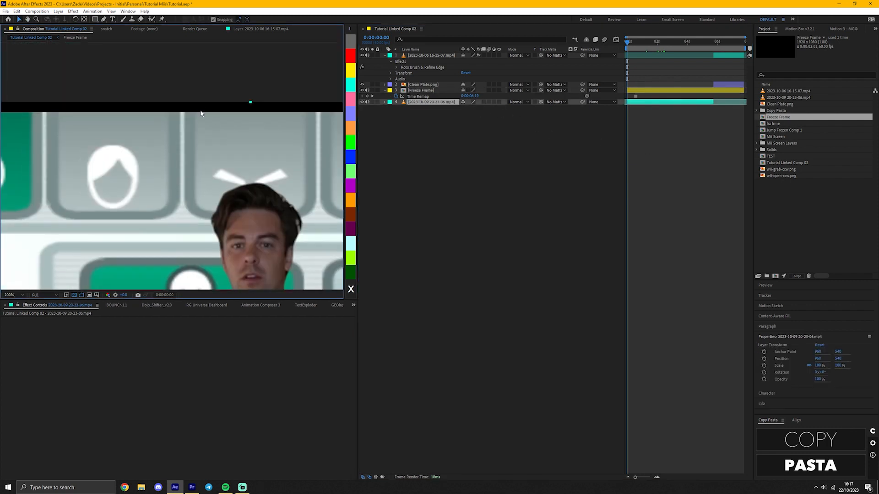
key("ctrl+s")
type("Wii Gameplay")
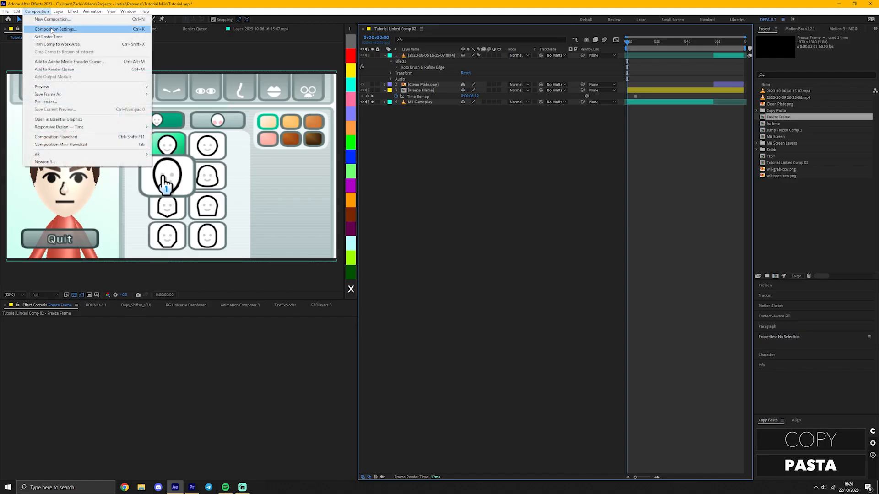
mouse_move(48, 94)
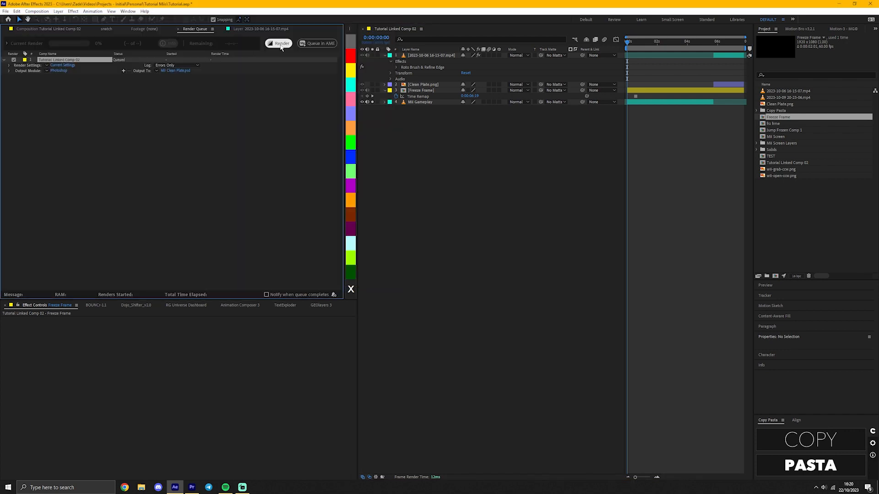
Step: Open the exported Mii Clean Plate.psd from Explorer in Photoshop
right_click(383, 308)
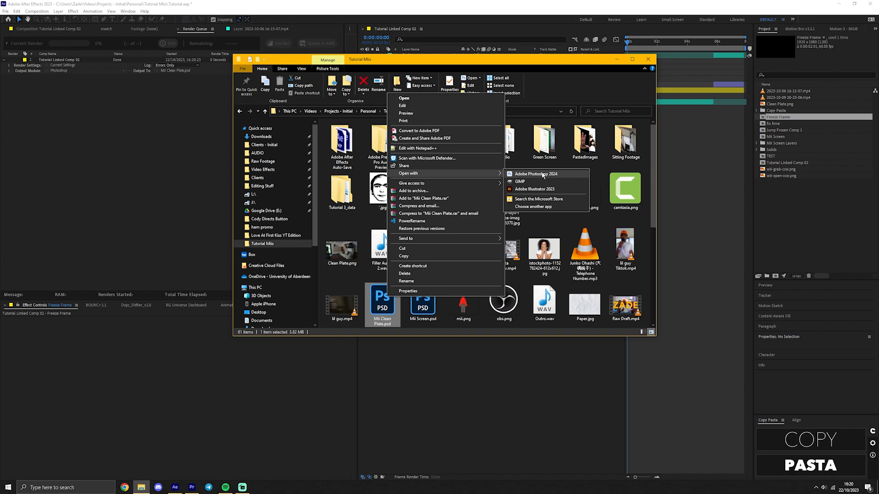
left_click(536, 174)
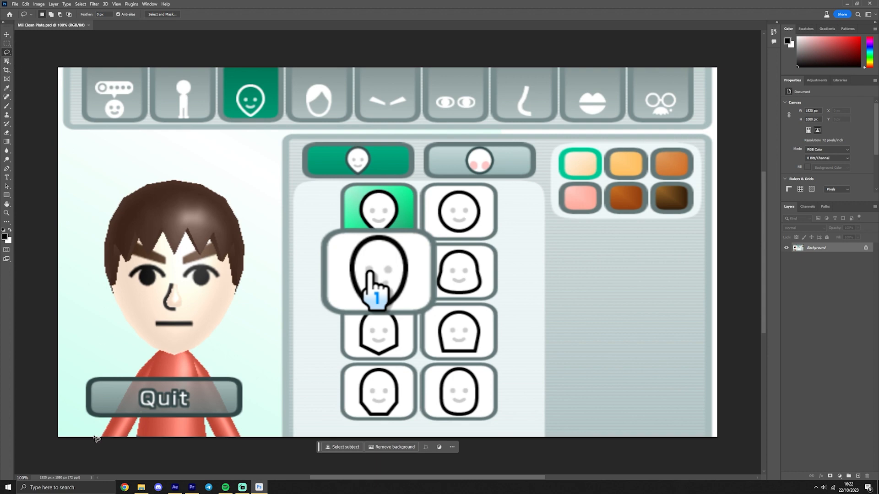
Step: Fill the selected Mii area with surrounding background and save Mii Clean Plate
key("shift+F5")
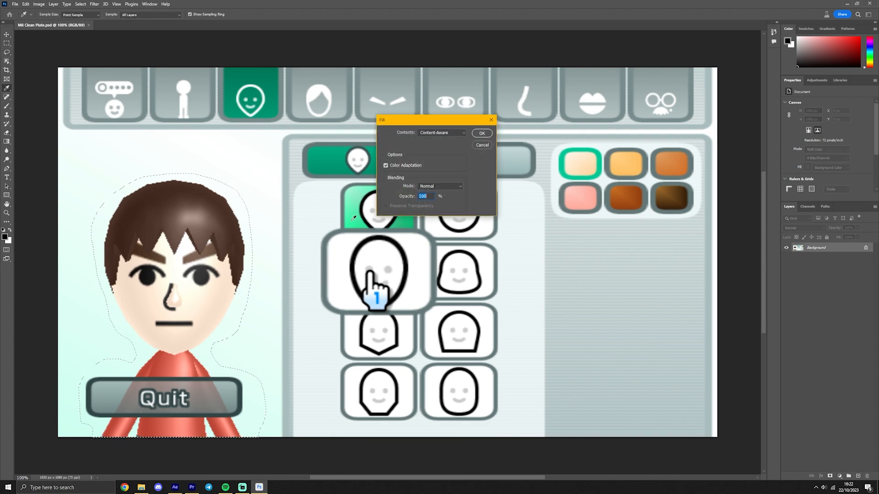
left_click(441, 133)
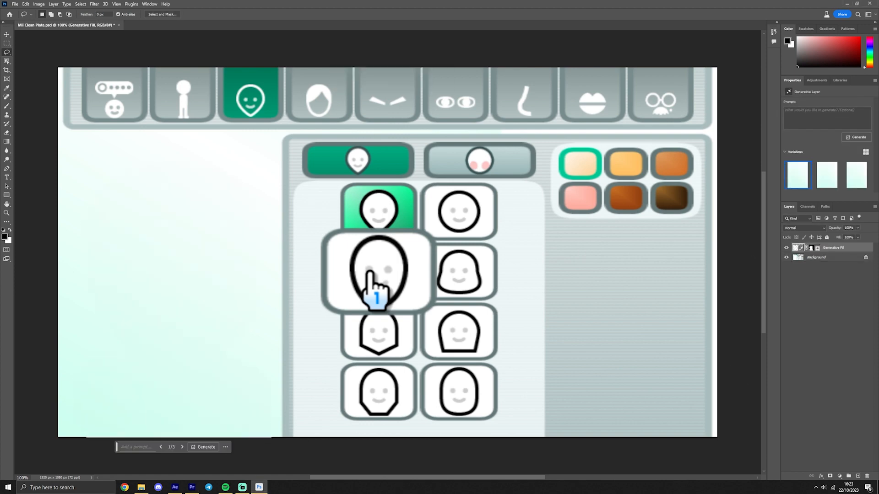
key("ctrl+s")
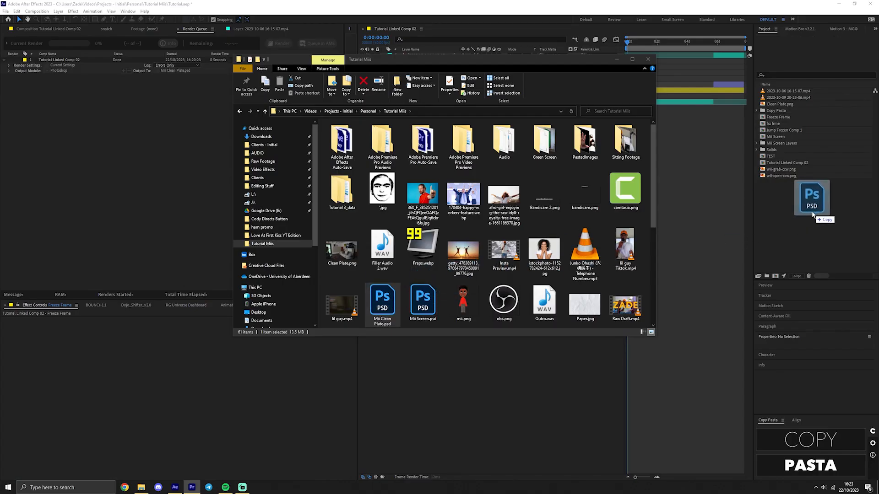
Step: Import Mii Clean Plate.psd with merged layer styles and add it to the comp
double_click(383, 301)
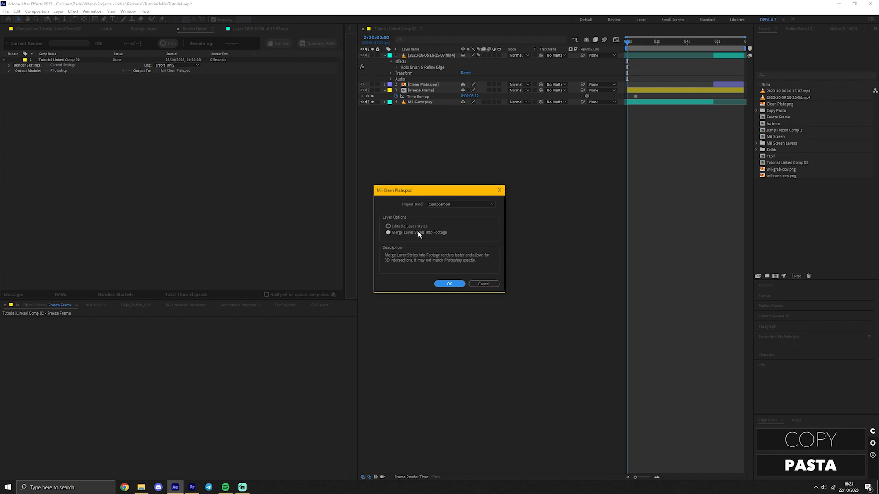
left_click(448, 284)
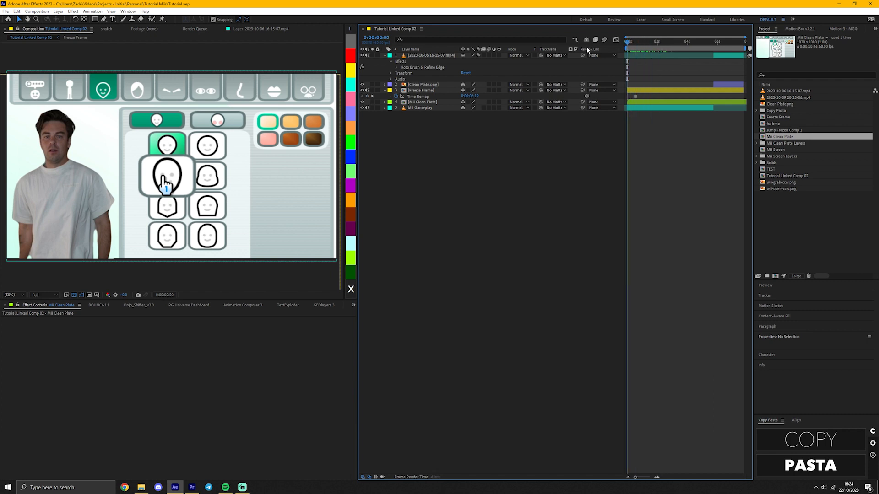
Step: Draw a Pen mask around the left character area of the Mii Clean Plate layer
left_click(421, 101)
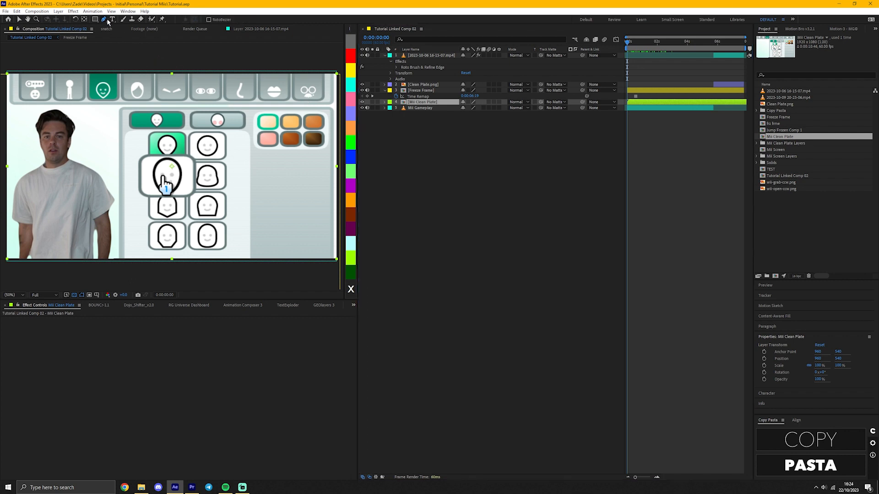
mouse_move(419, 109)
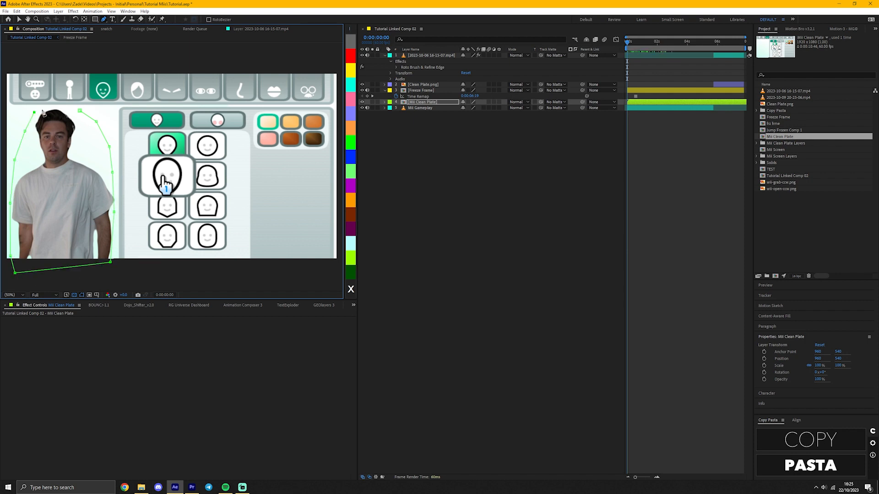
right_click(420, 101)
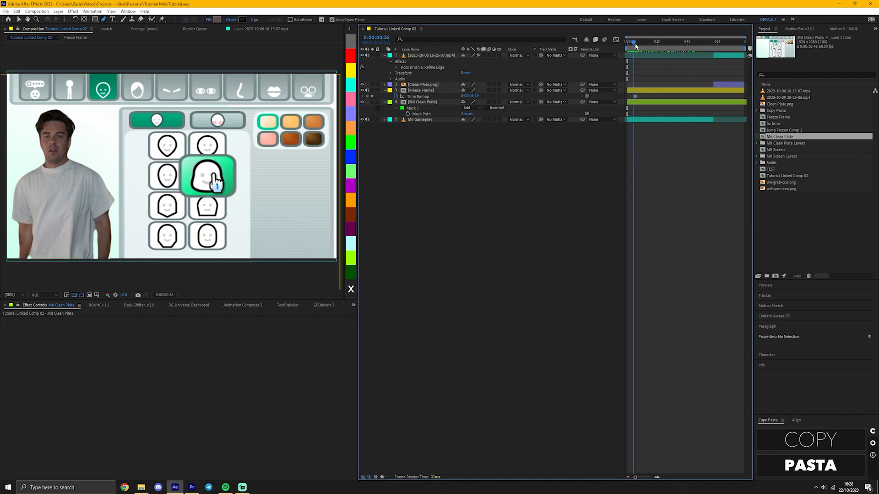
key("ctrl+shift+d")
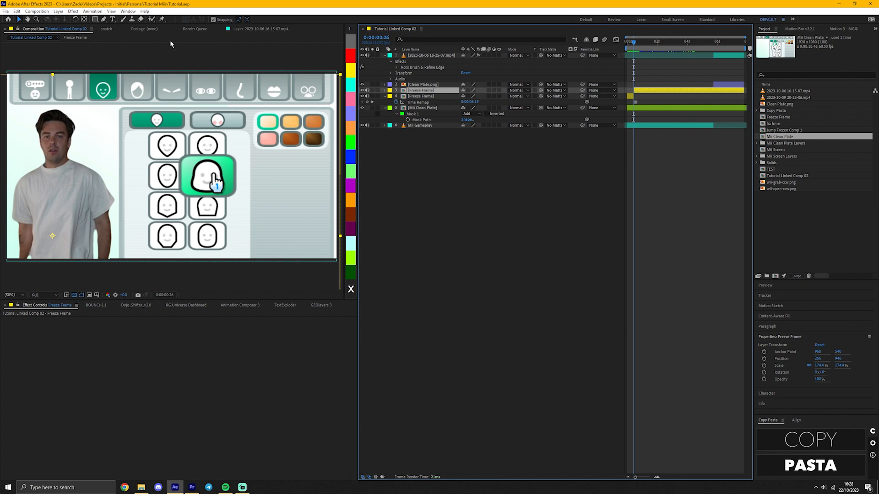
Step: Apply the Liquify effect to the Freeze Frame layer and warp the person's face
left_click(71, 11)
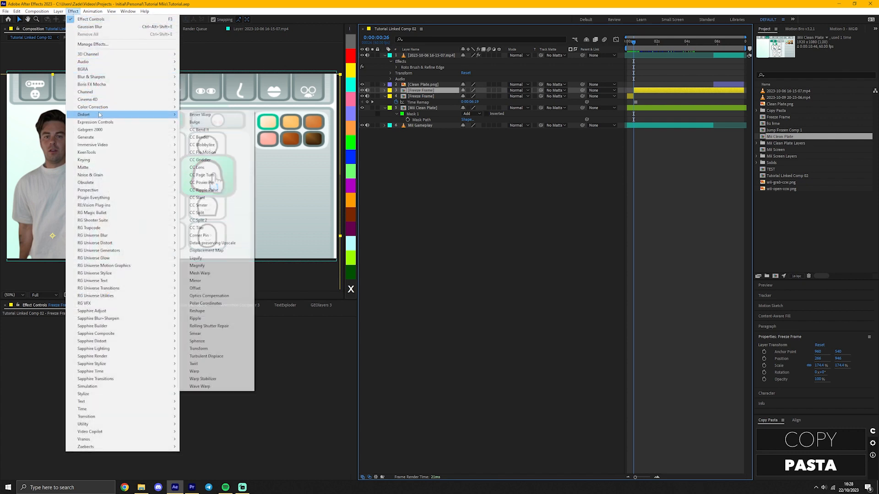
mouse_move(196, 259)
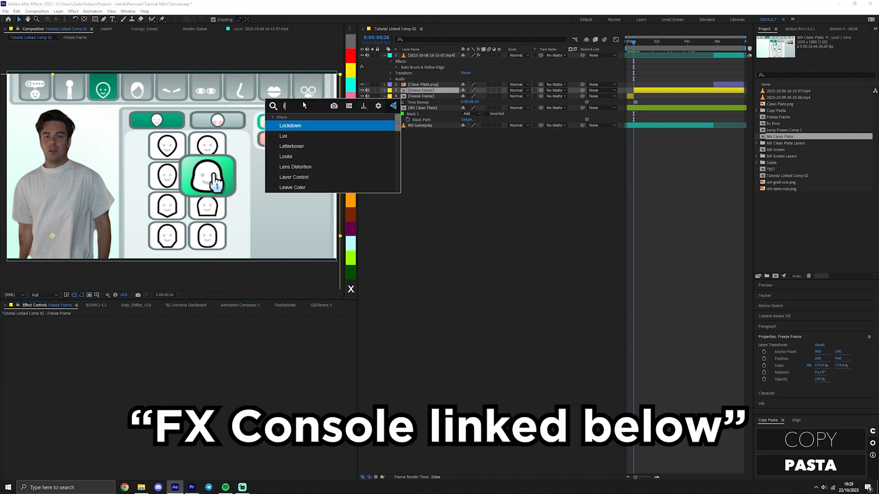
type("liquify")
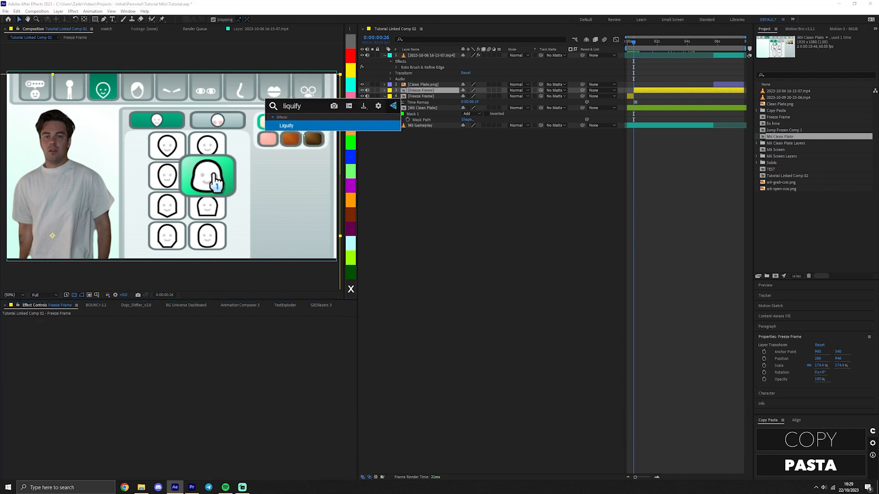
left_click(287, 125)
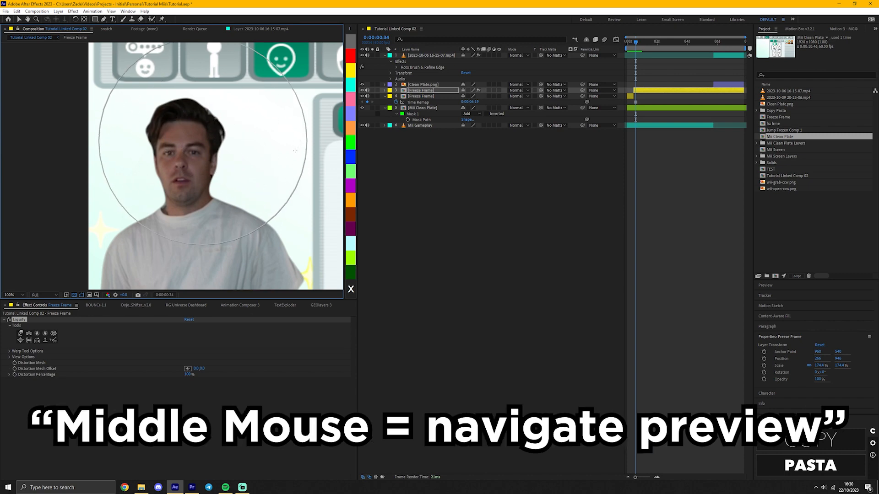
scroll("down", 3)
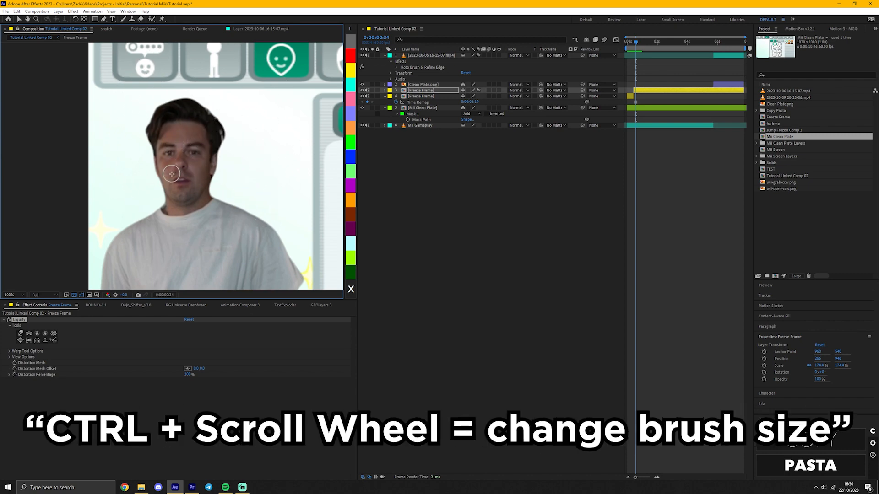
scroll("down", 3)
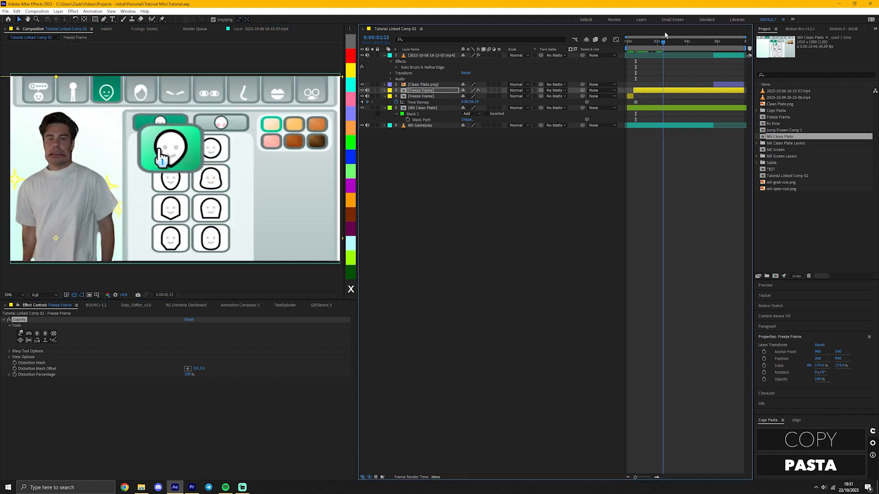
Step: Split the Freeze Frame layer at the current time into a short extra piece
key("ctrl+shift+d")
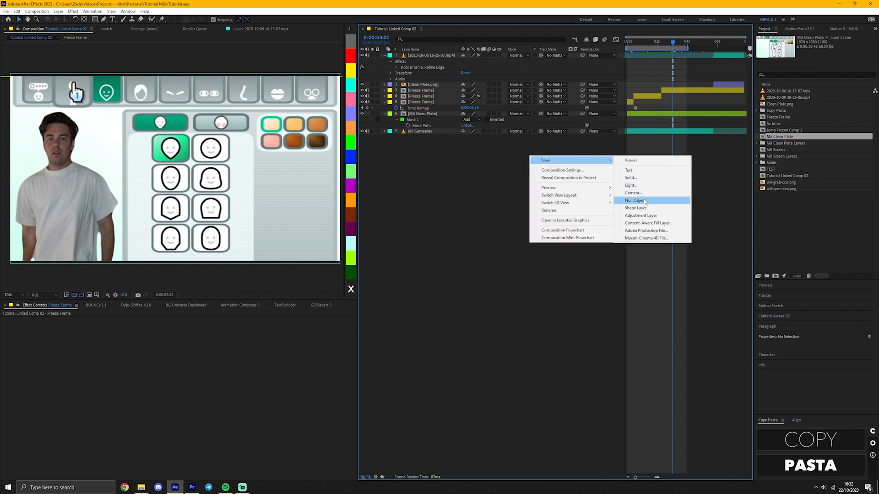
Step: Create a new Null Object with a centred anchor to drive the freeze frame
left_click(636, 200)
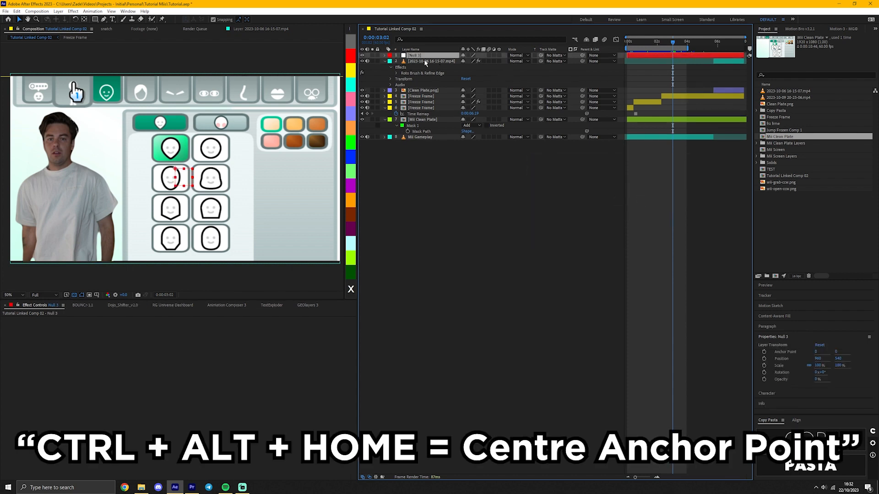
key("ctrl+alt+home")
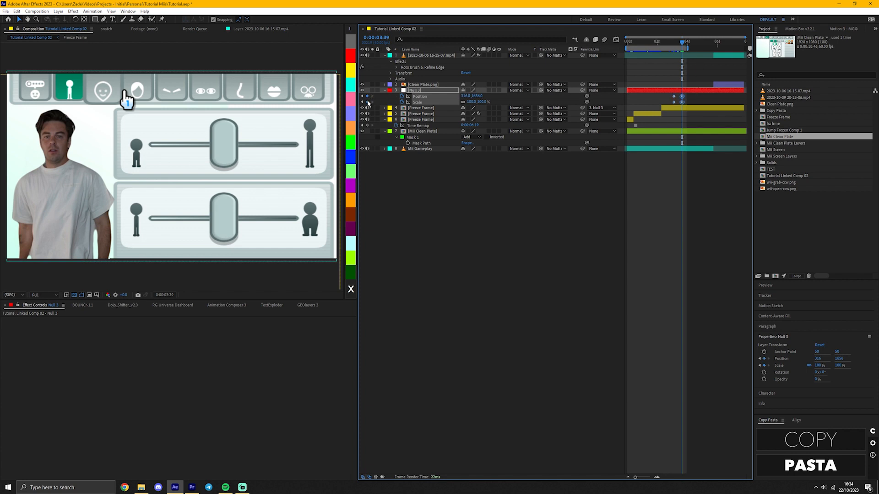
Step: Key the null shrinking the person toward the bottom of the frame and save the project
left_click(14, 294)
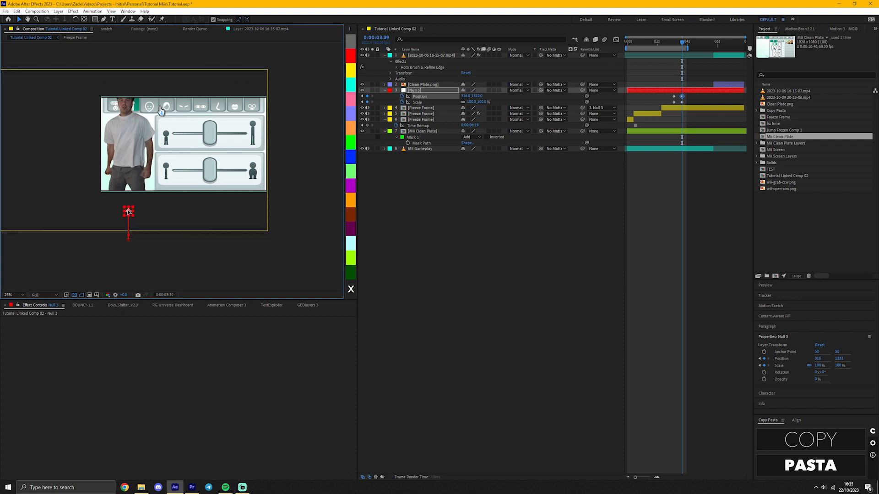
key("ctrl+s")
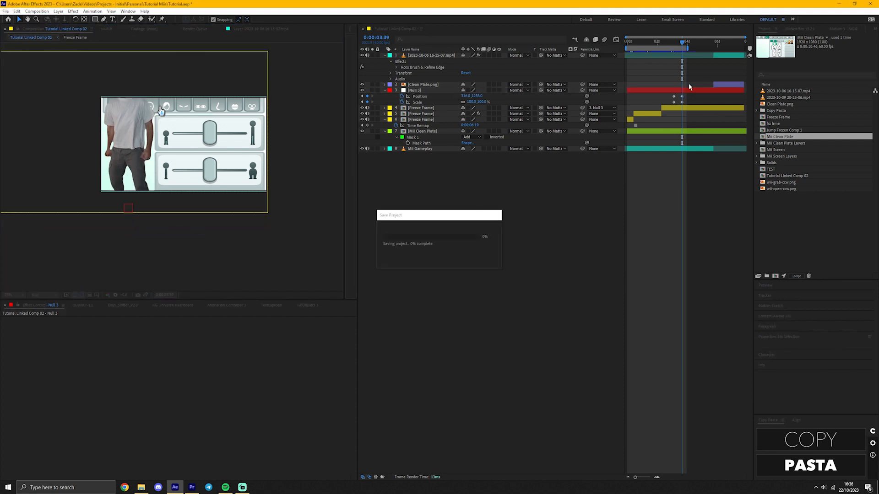
left_click(415, 91)
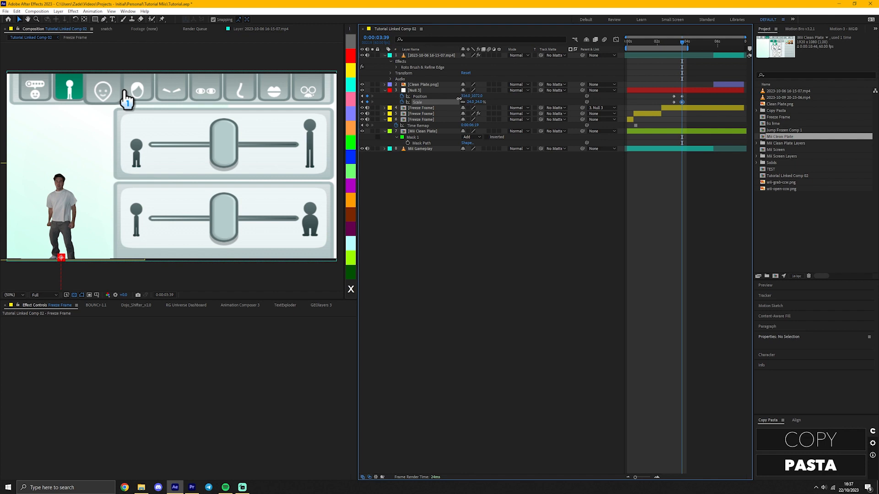
key("ctrl+s")
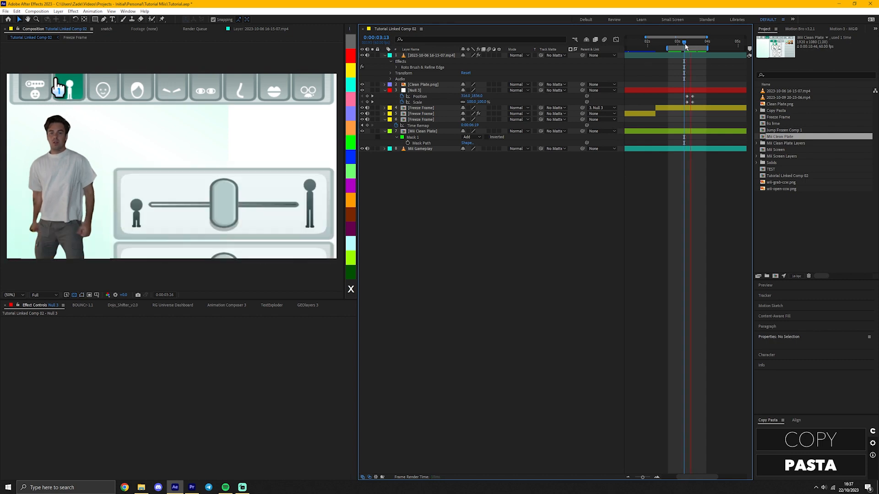
Step: Apply Easy Ease to the null's keyframes and adjust the speed graph display
left_click(103, 87)
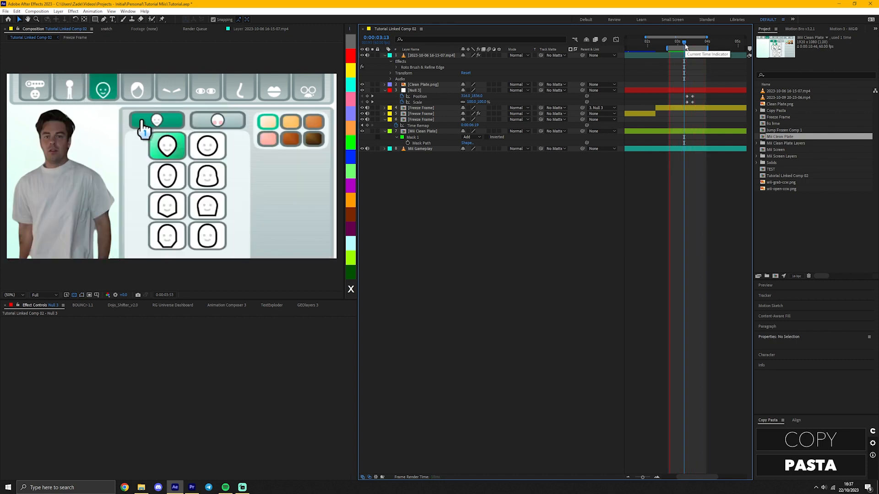
key("f9")
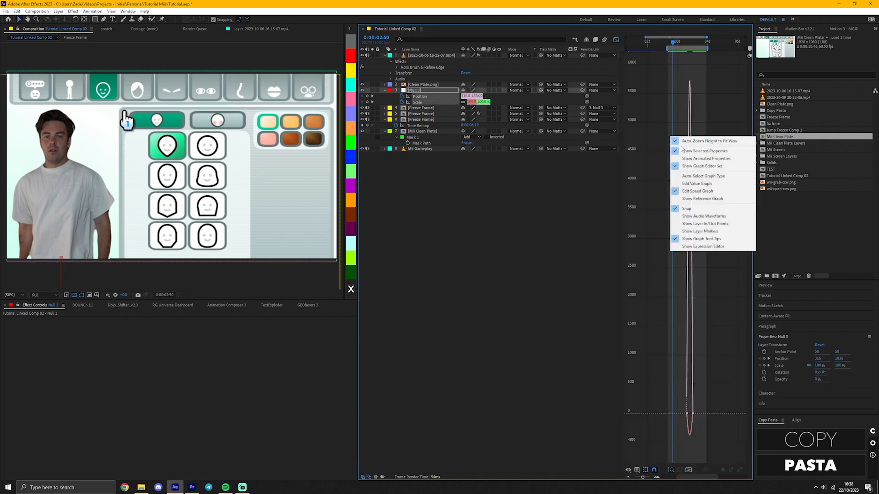
left_click(708, 141)
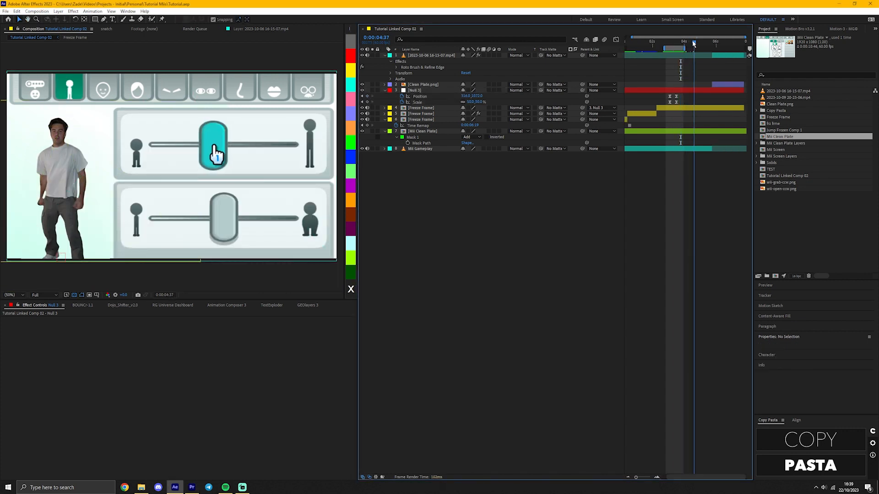
Step: Scrub later into the clip and add further Position and Scale keyframes on Null 3
left_click_drag(693, 48, 687, 49)
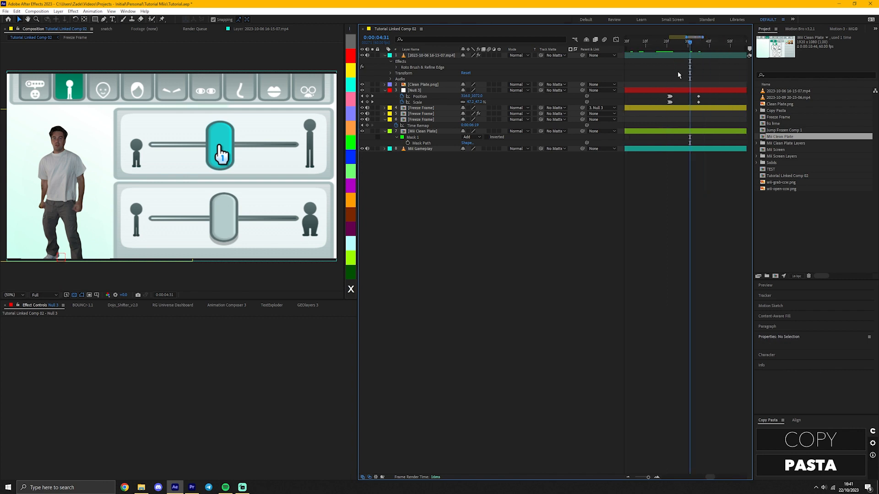
left_click_drag(689, 41, 700, 41)
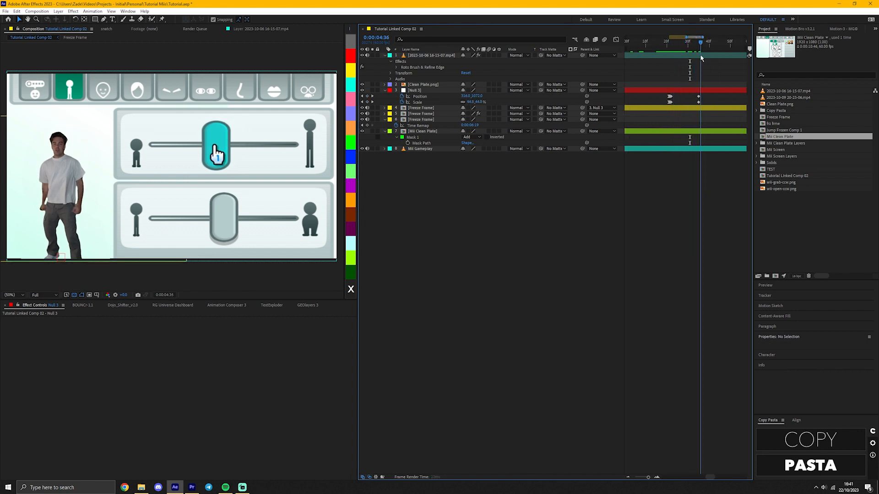
left_click_drag(700, 41, 716, 44)
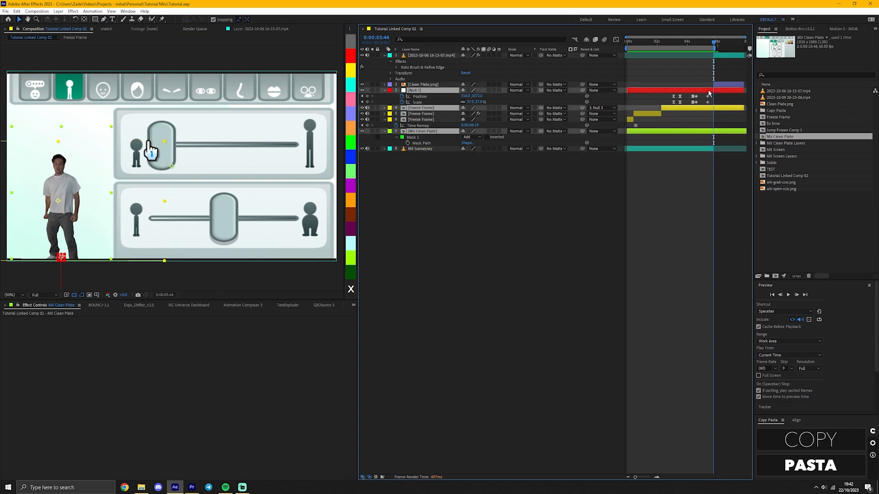
Step: Trim the layer's end at the playhead, duplicate the person footage and precompose it as Jump Frozen
key("alt+]")
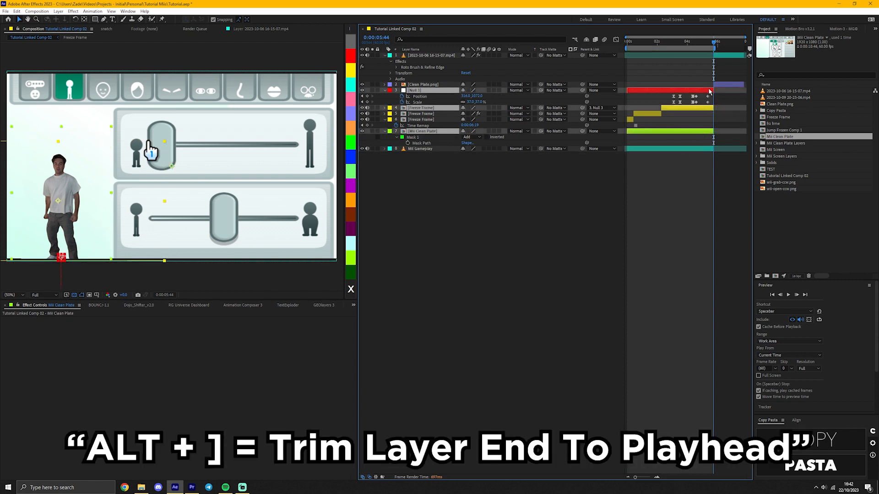
key("ctrl+s")
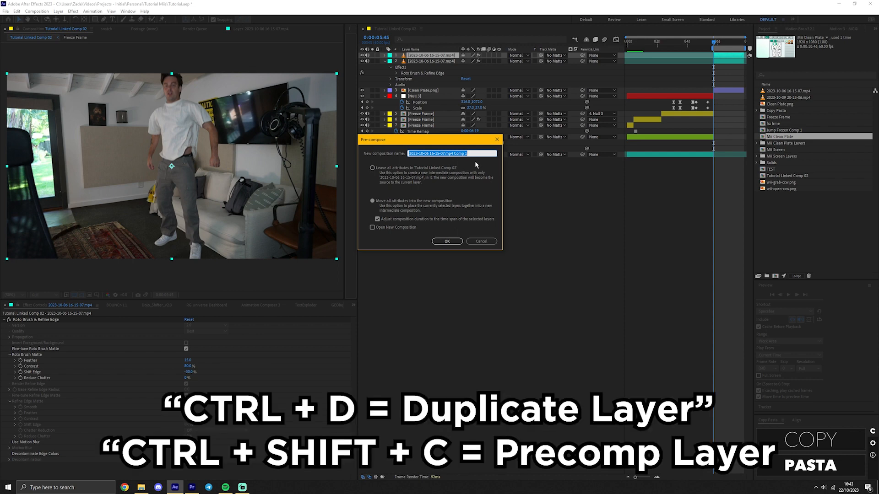
type("Cody")
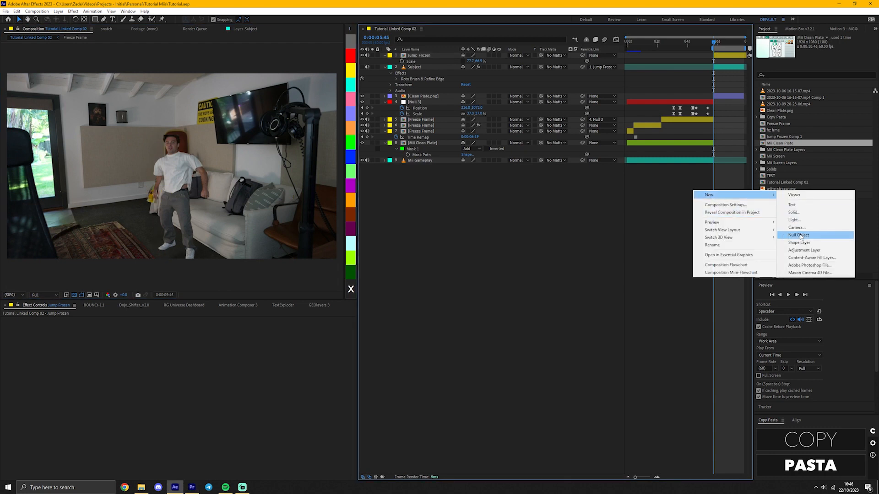
Step: Create a null with centred anchor, rename it Hand Control Null and parent Jump Frozen to it
left_click(798, 235)
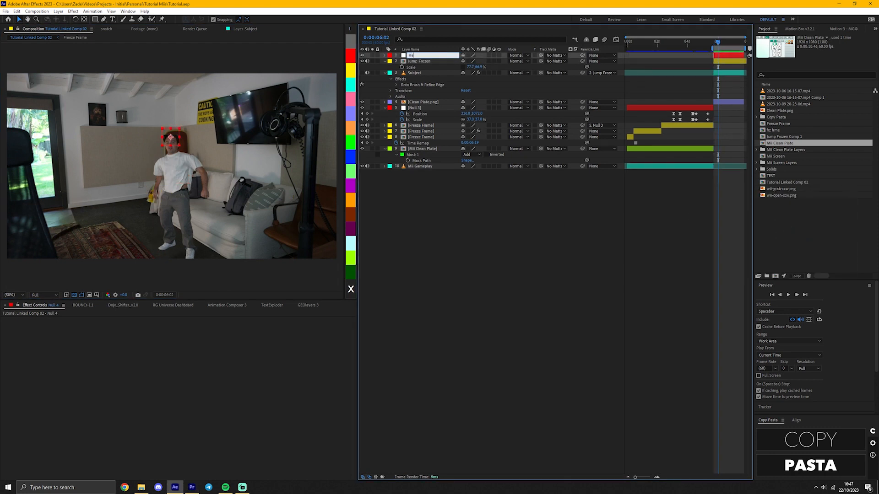
key("ctrl+alt+home")
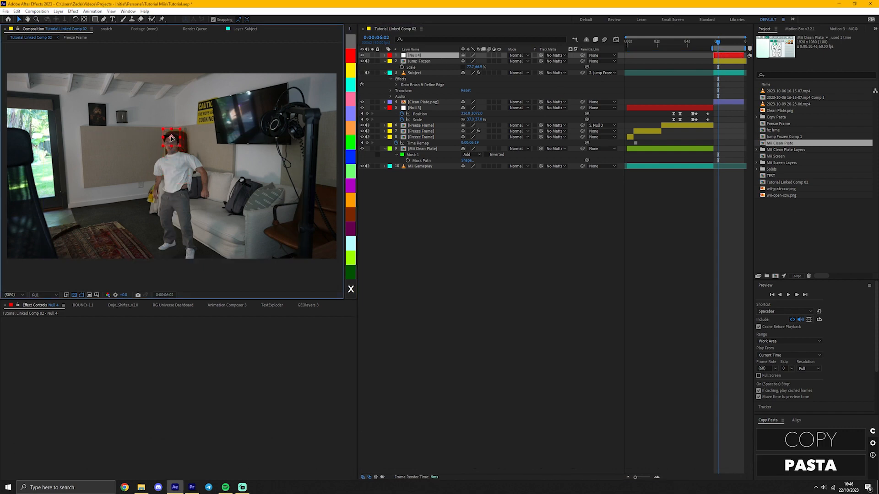
key("ctrl+s")
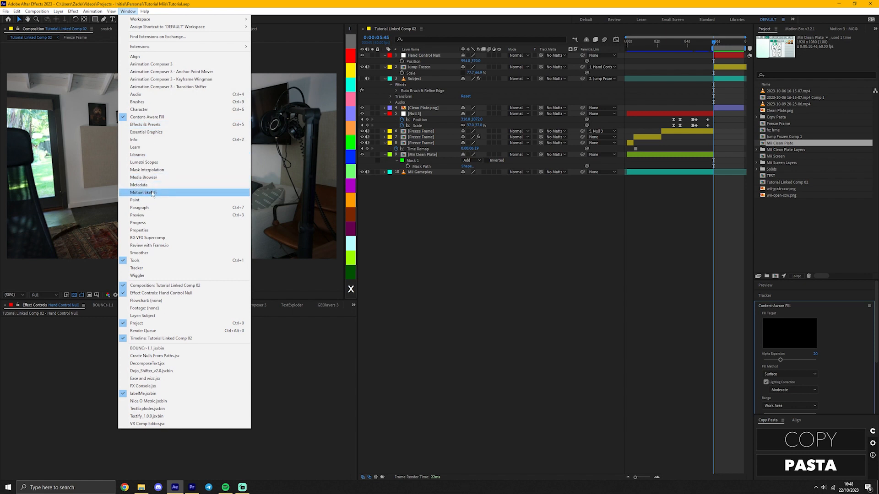
Step: Show the Motion Sketch panel from the Window menu
left_click(142, 192)
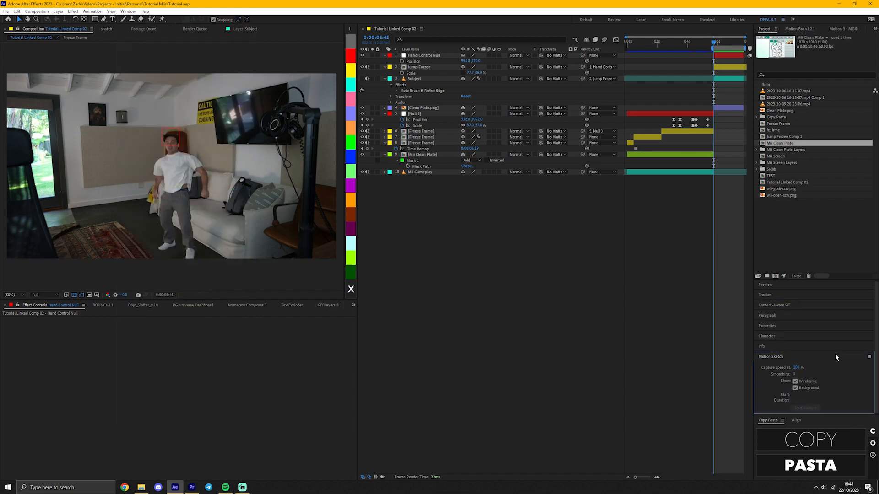
mouse_move(726, 333)
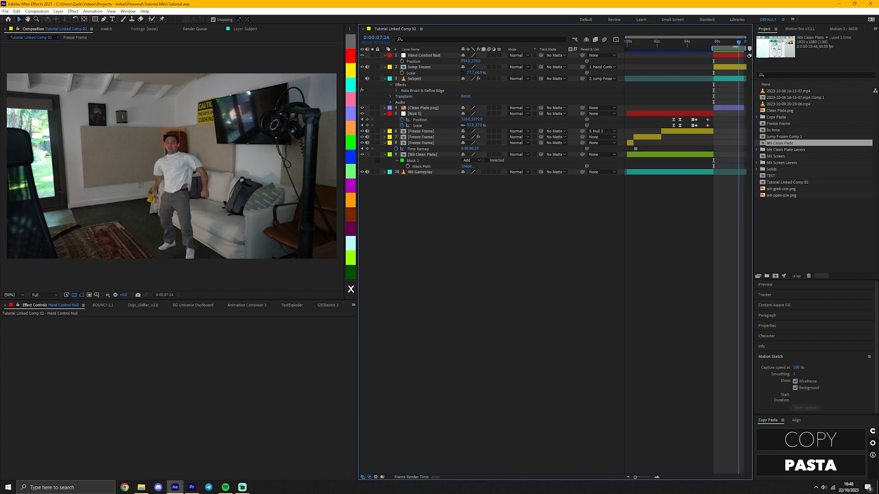
Step: Set the composition's Duration to 0:00:10:46 in Composition Settings
left_click(37, 11)
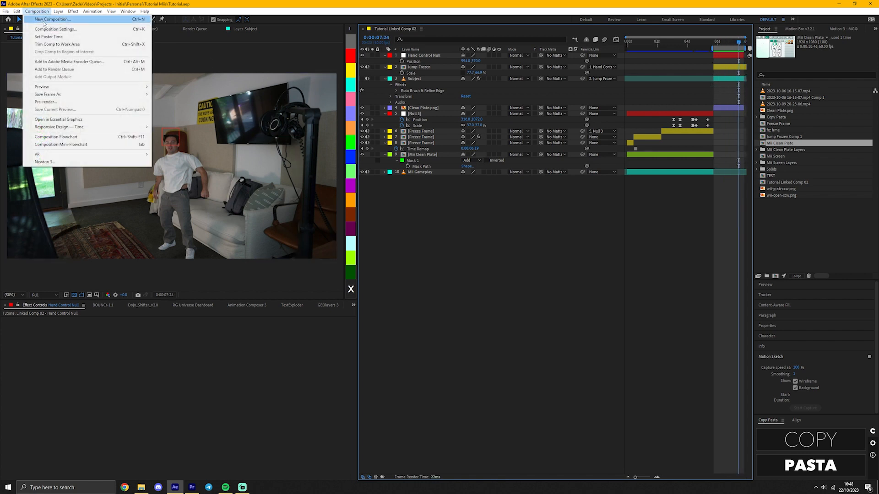
left_click(55, 28)
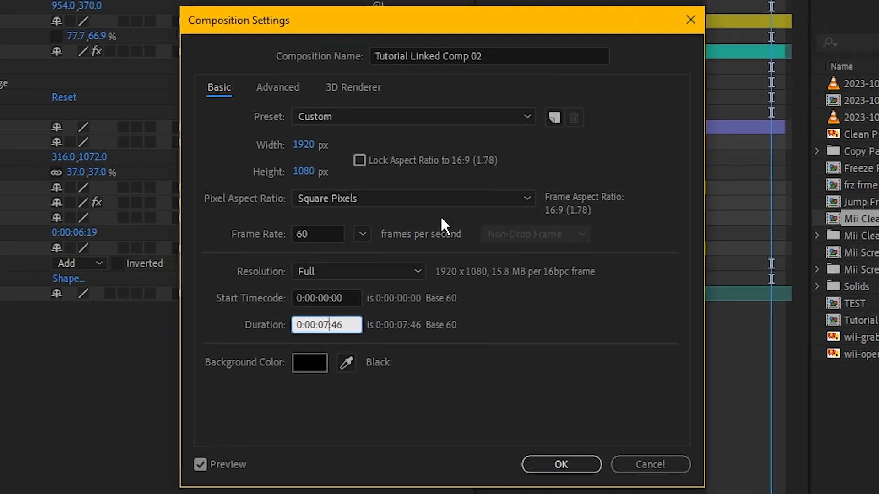
type("0:00:10:46")
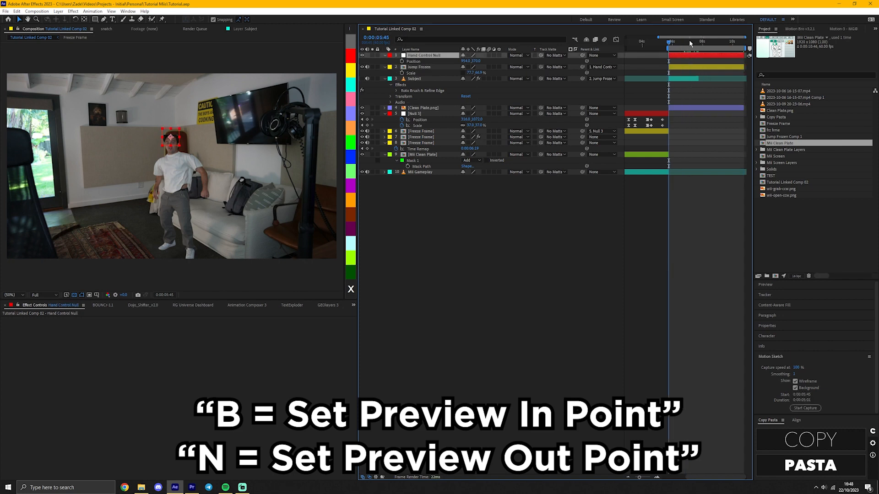
Step: Set the work area start and end with B and N over a later stretch of the timeline
left_click(702, 41)
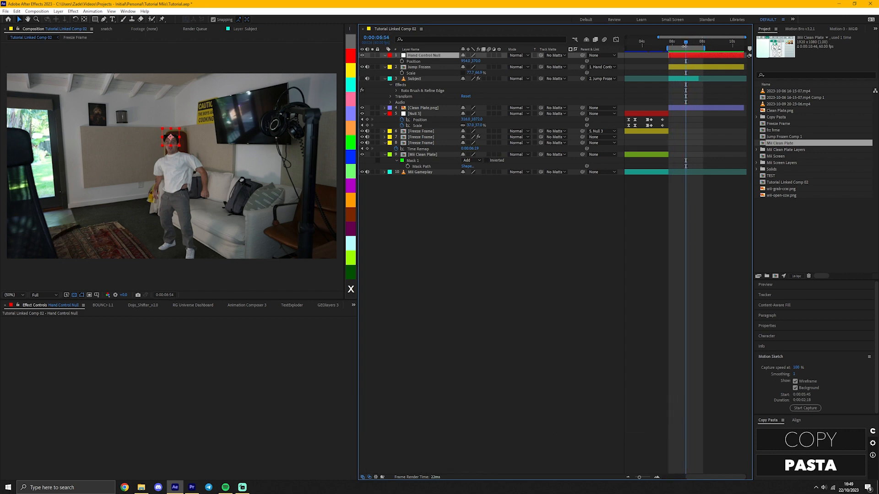
left_click(420, 67)
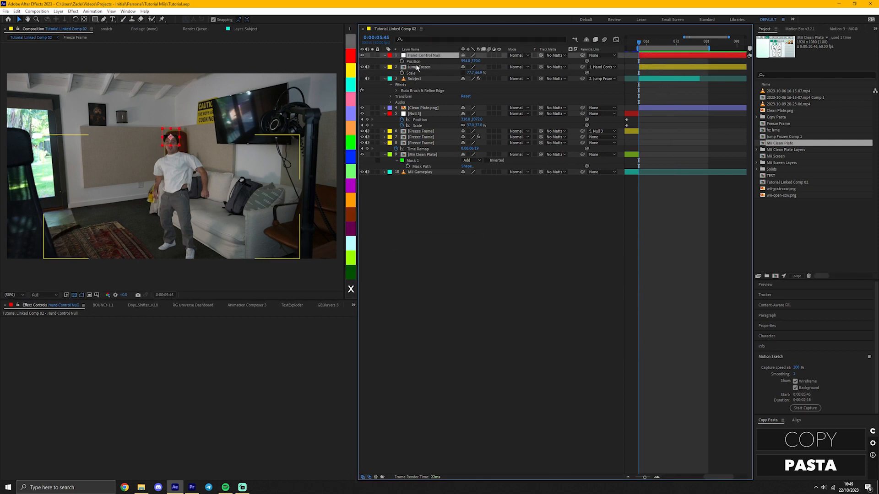
Step: Select Hand Control Null, return to the range start and arm Motion Sketch capture for its path
key("p")
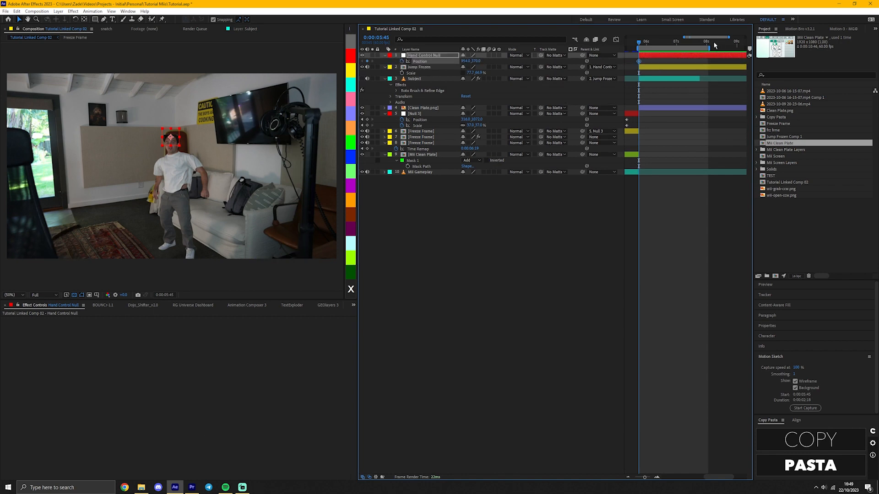
left_click(707, 42)
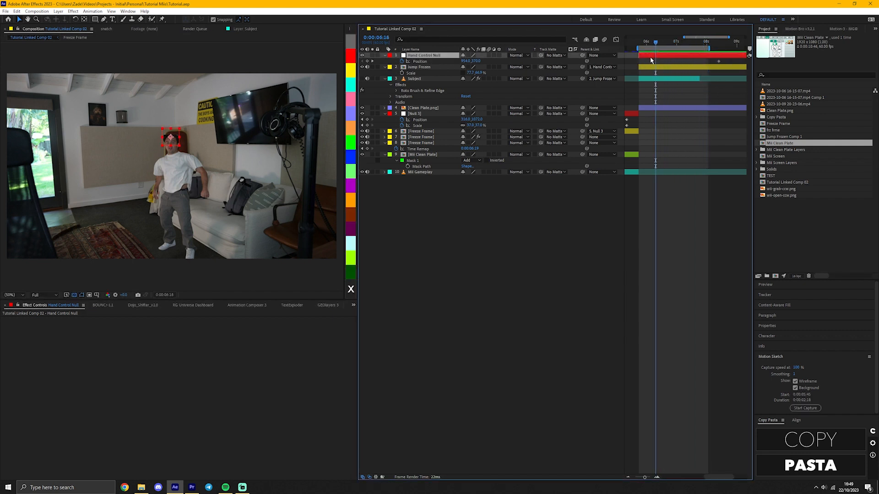
key("i")
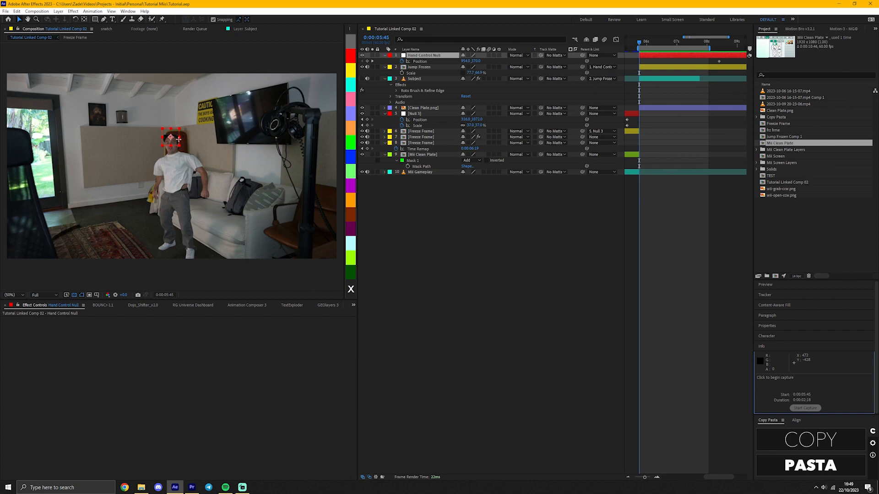
mouse_move(215, 132)
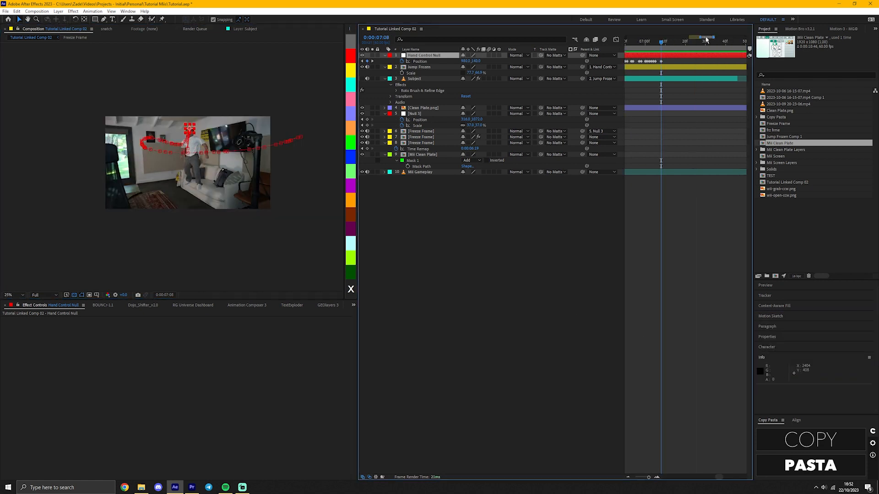
left_click(681, 41)
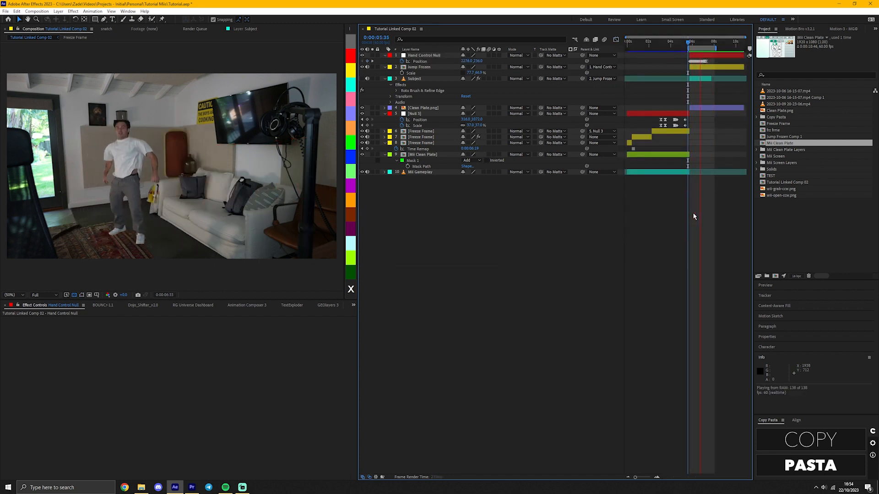
Step: Check the jump frames, then drop the wii open and grab hand PNGs into the timeline above the footage
left_click(413, 79)
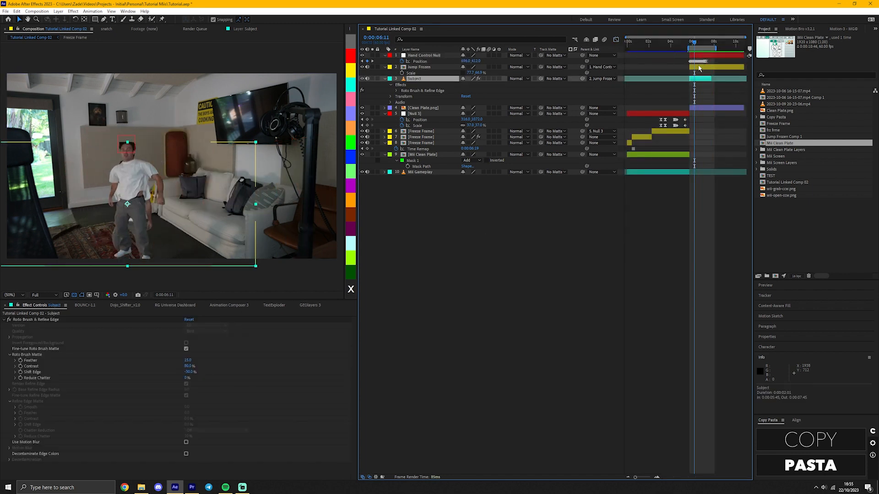
key("ctrl+s")
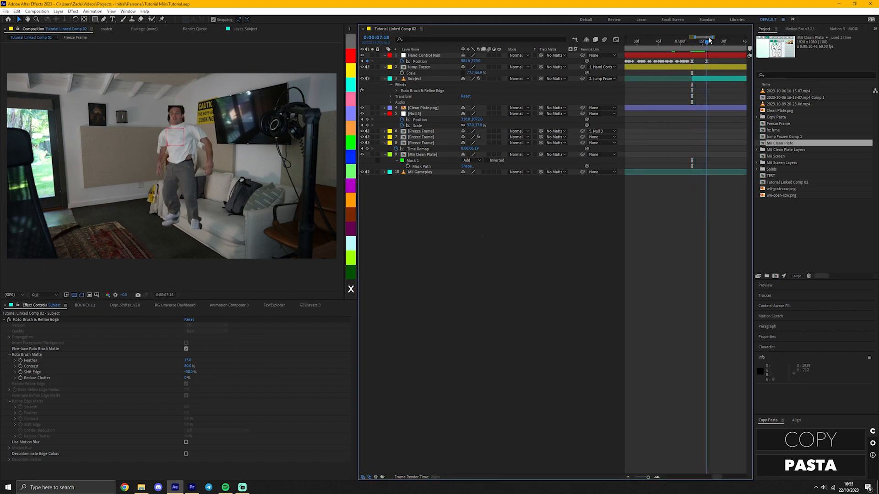
left_click(710, 41)
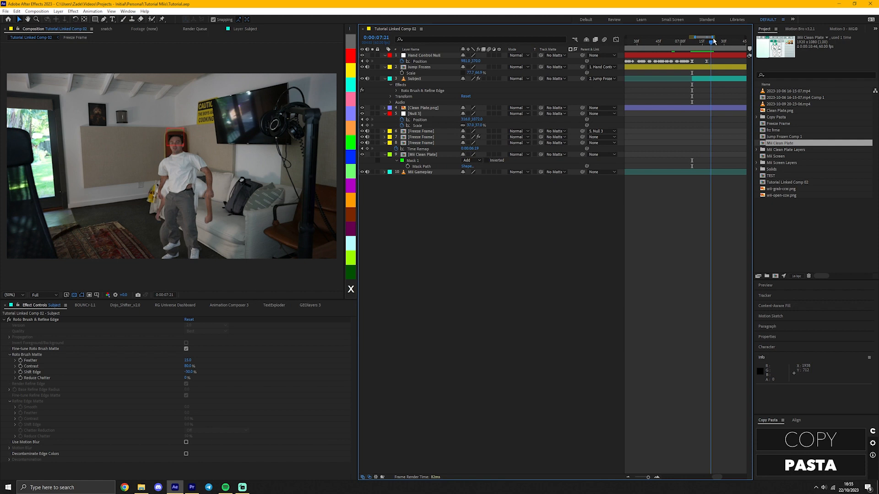
left_click(698, 40)
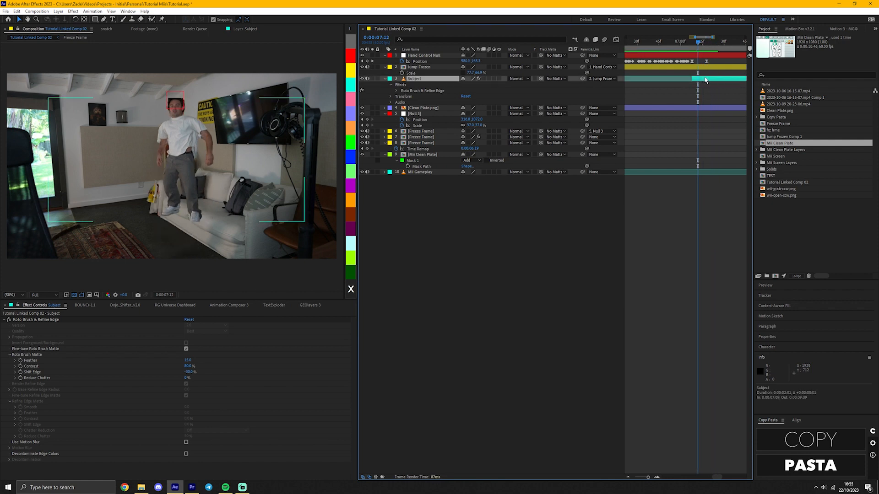
left_click(701, 41)
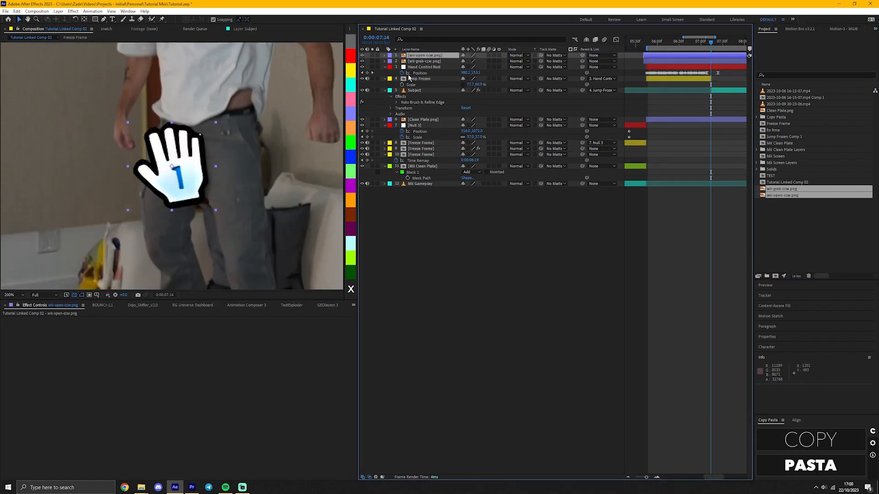
Step: Bring up Edit > Keyboard Shortcuts
left_click(425, 61)
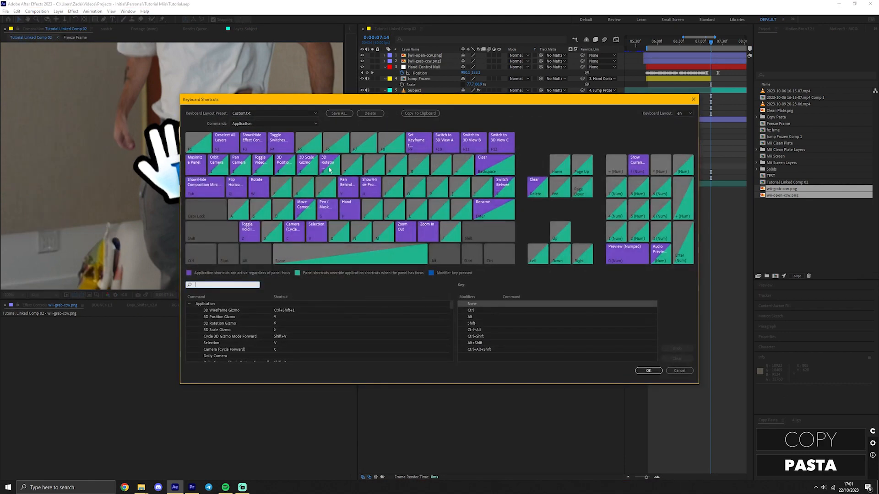
Step: Search the shortcuts editor for 'toggle video switch', review the result and close it
type("toggle video")
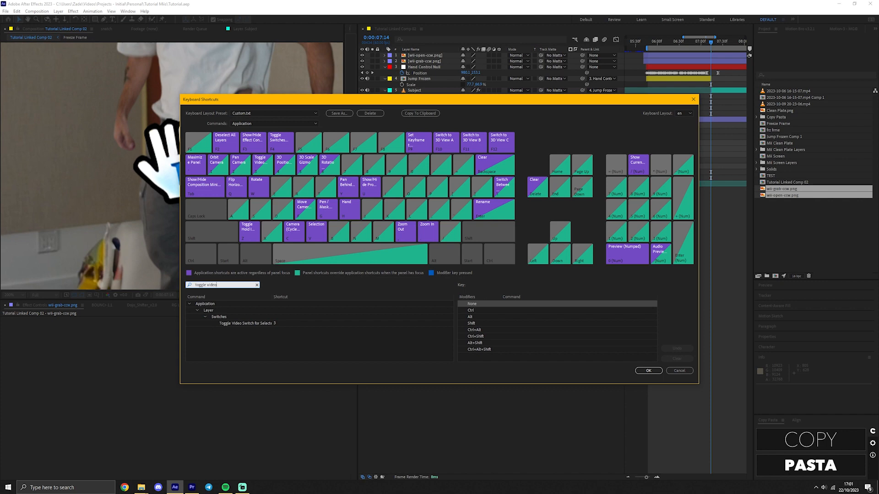
type("switch")
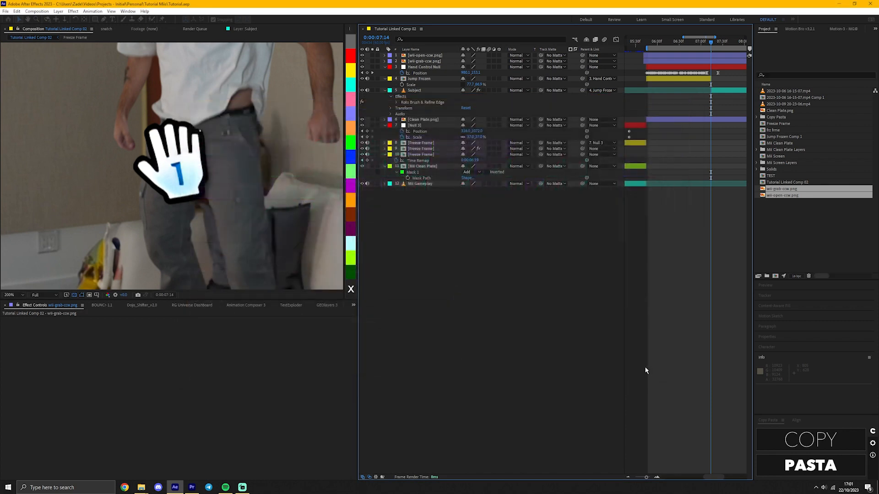
Step: Parent the open and grab hand layers to Hand Control Null and preview the motion
left_click(423, 56)
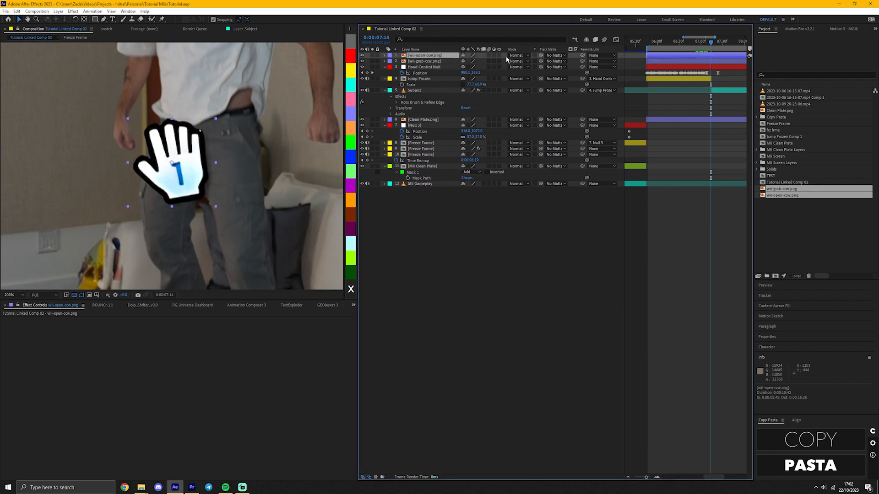
left_click(426, 62)
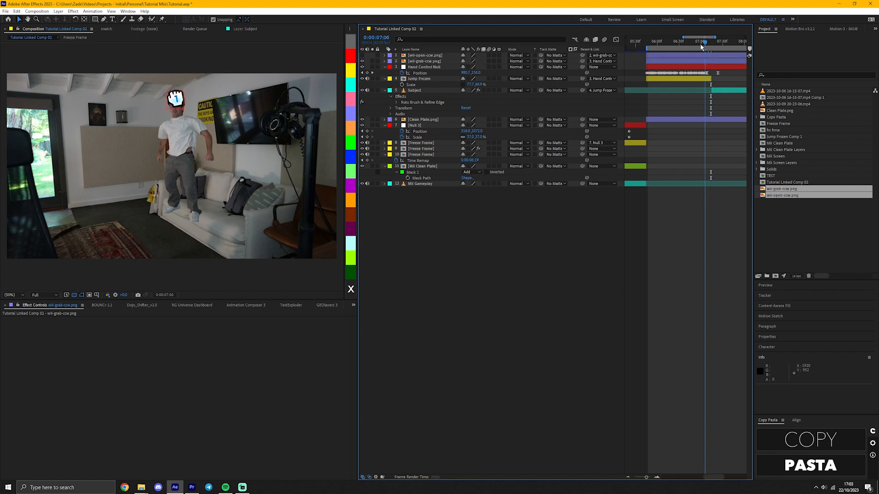
key("space")
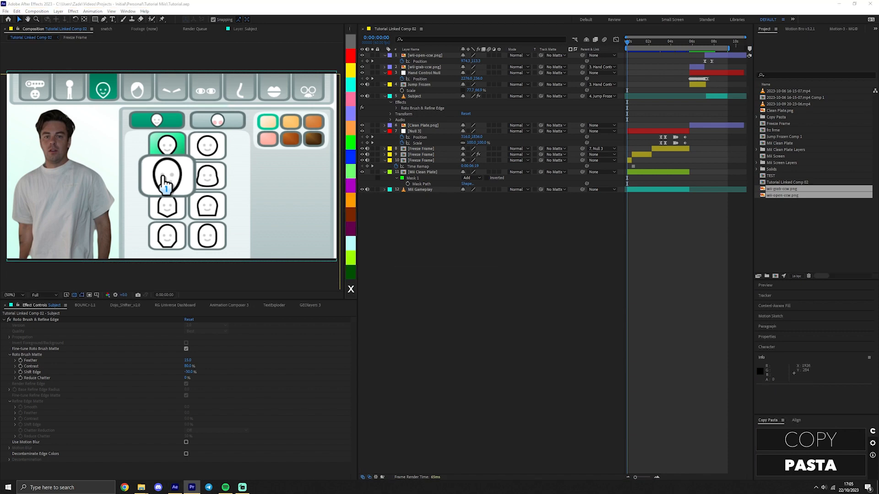
Step: Preview the finished Mii editor composite from the start of the comp
key("ctrl+shift+x")
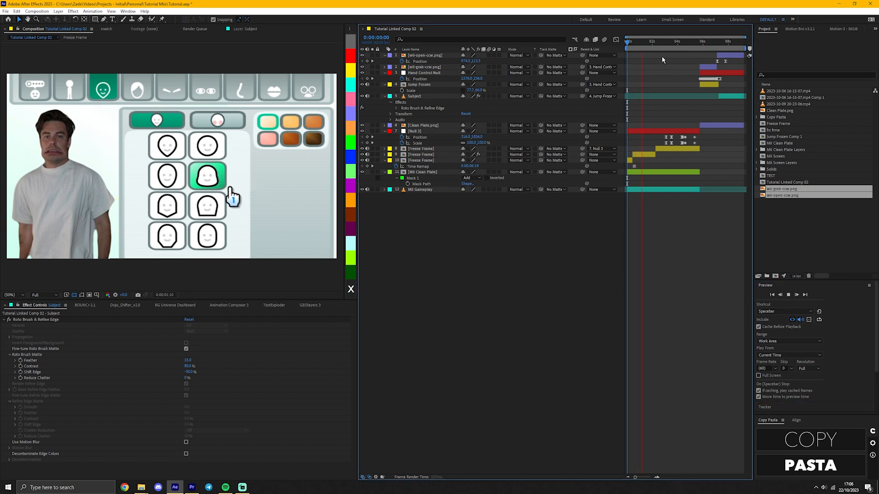
Step: Queue Tutorial Linked Comp 02 as a QuickTime .mov and start the render
key("ctrl+m")
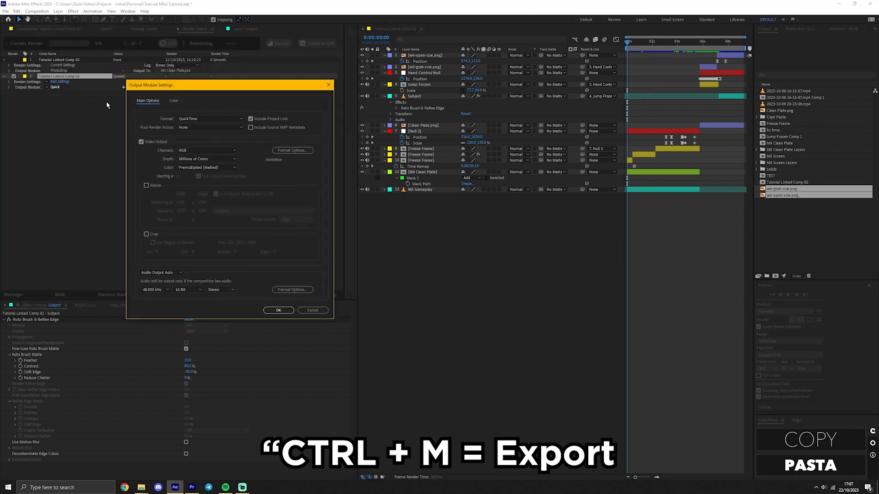
left_click(278, 311)
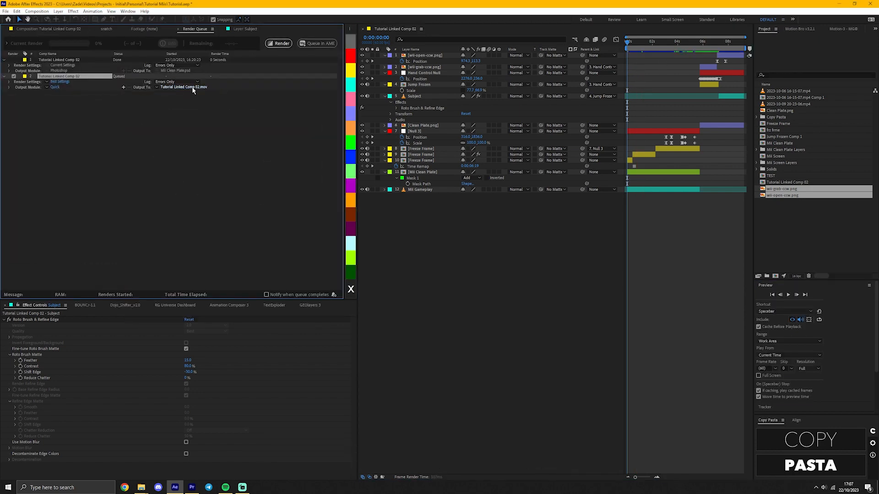
left_click(278, 43)
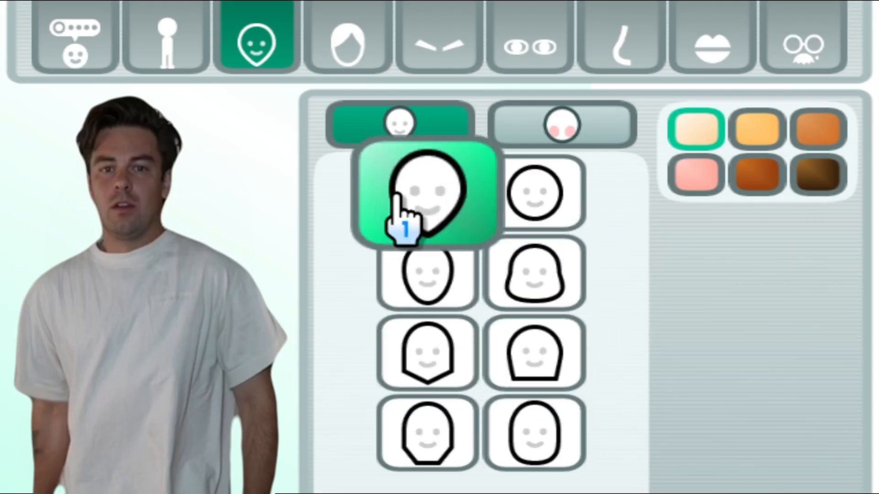
Step: Play the rendered .mov of the composite full screen
left_click(163, 39)
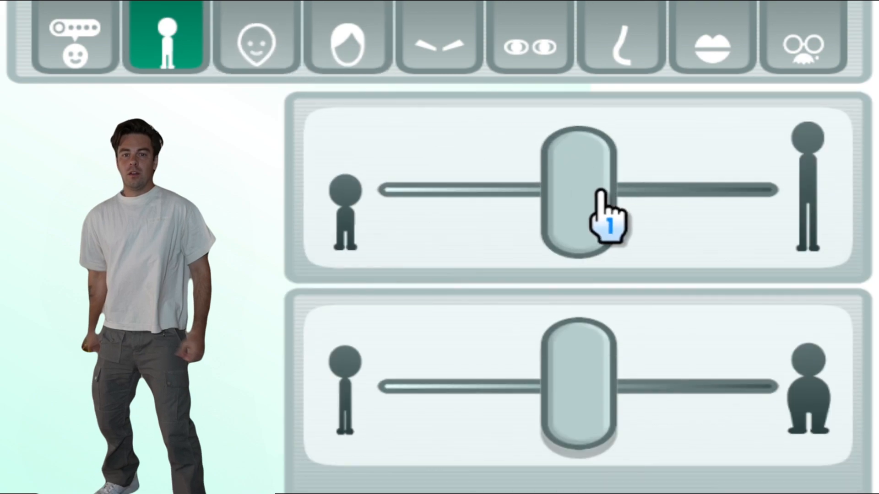